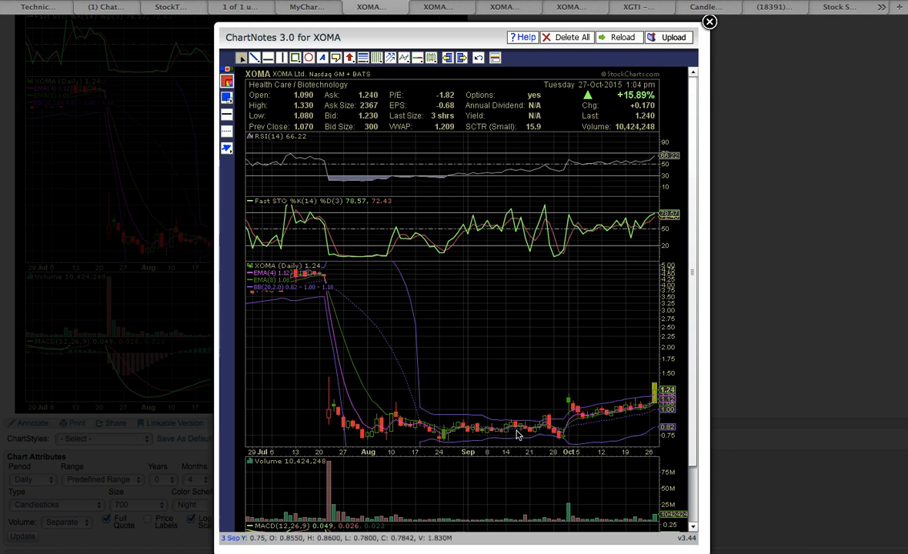
pyautogui.moveTo(665, 419)
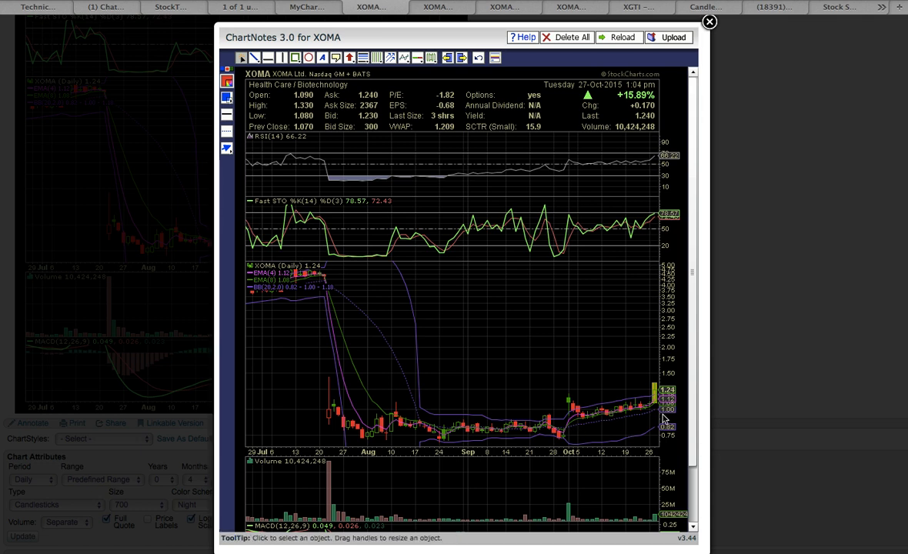
pyautogui.moveTo(642, 422)
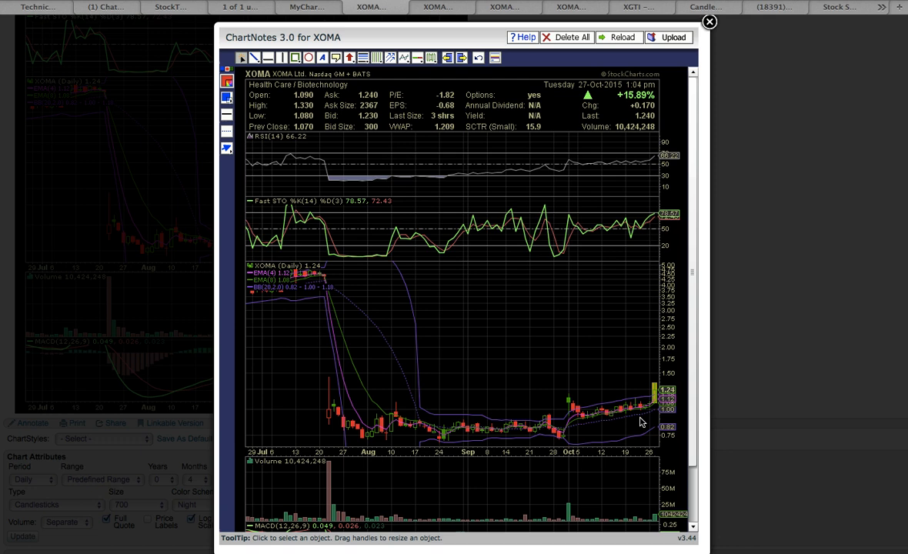
pyautogui.moveTo(643, 421)
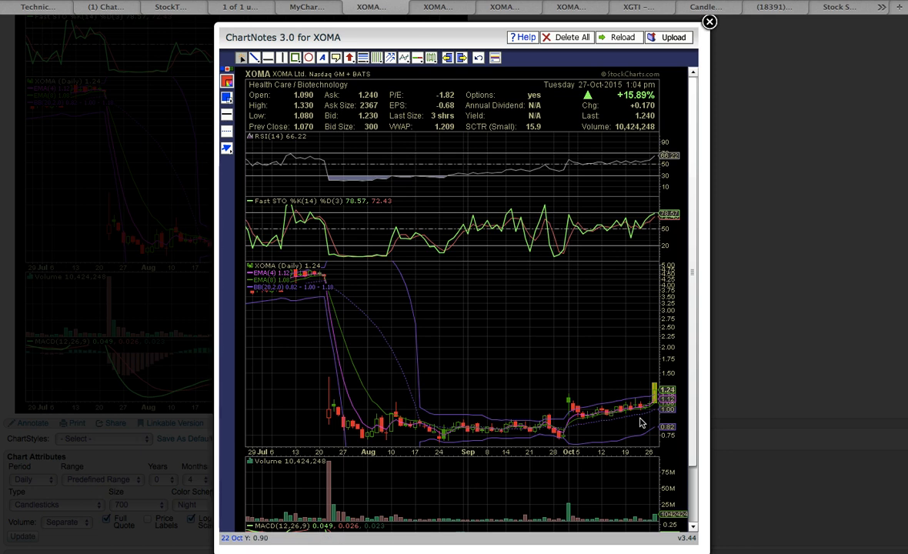
pyautogui.moveTo(558, 434)
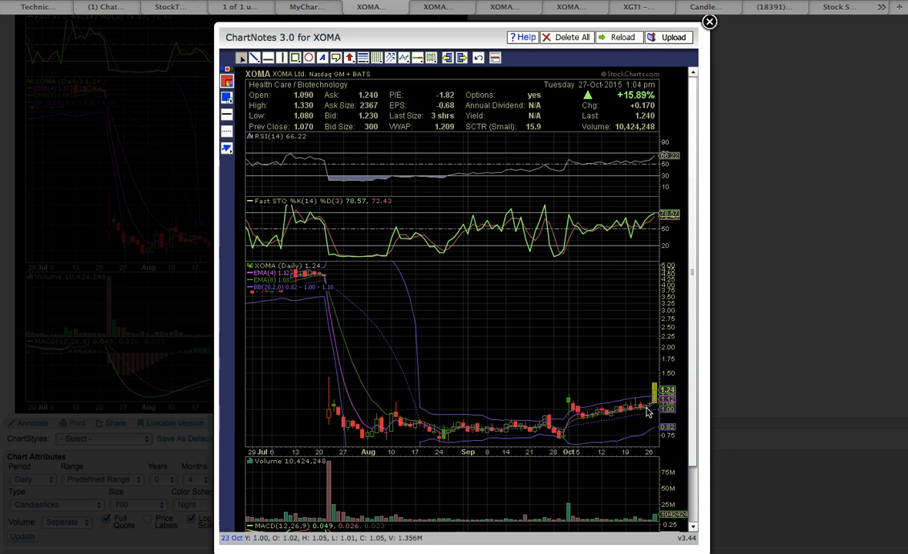
pyautogui.moveTo(334, 290)
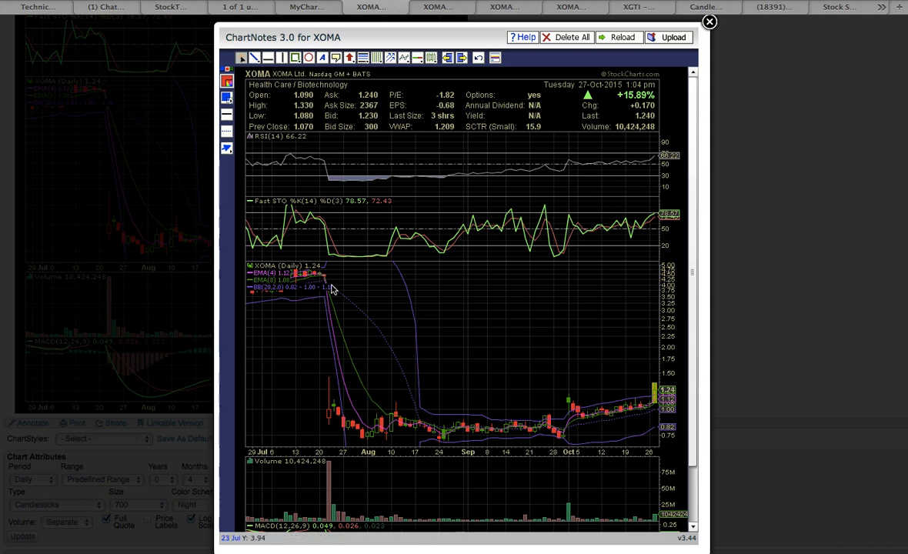
pyautogui.moveTo(325, 298)
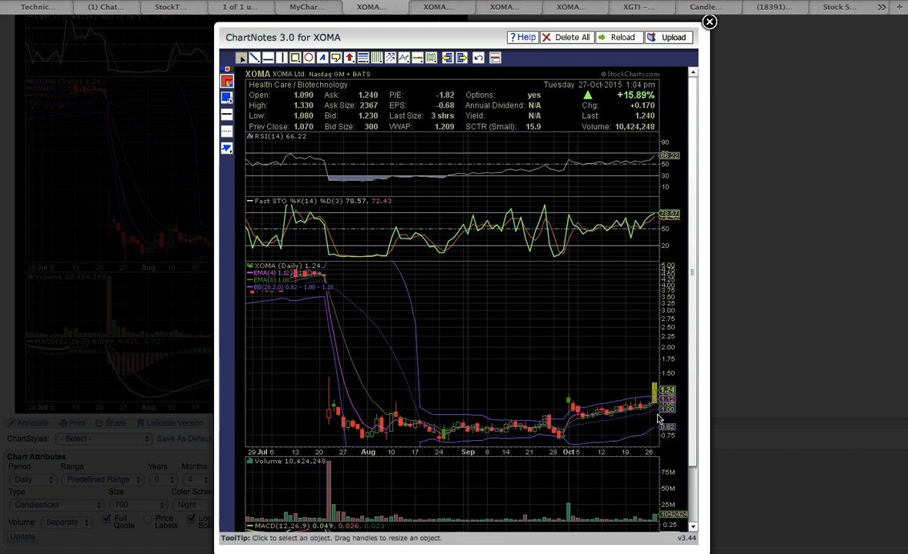
pyautogui.moveTo(622, 409)
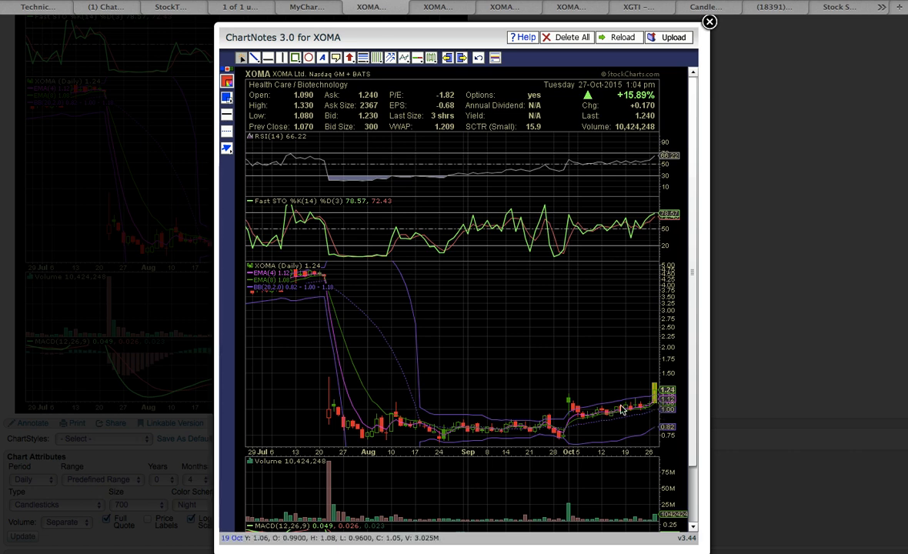
pyautogui.moveTo(329, 299)
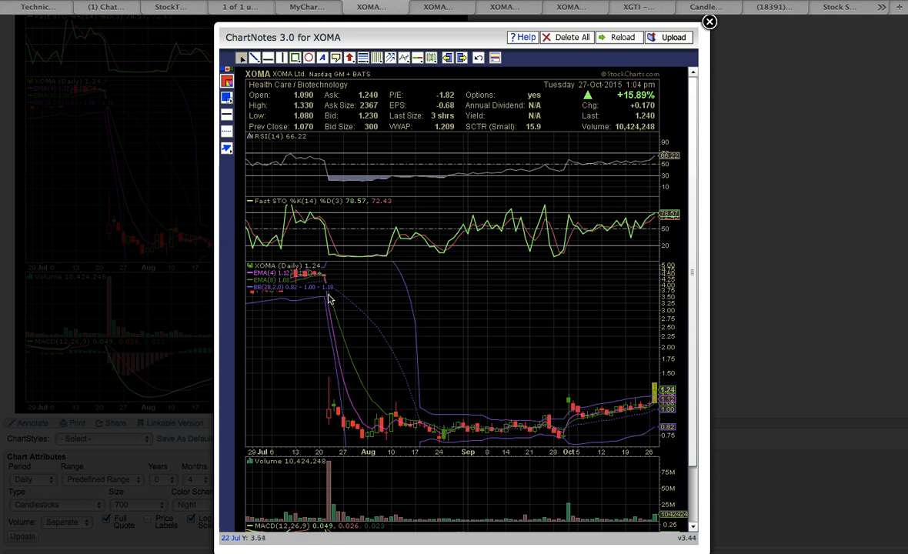
pyautogui.moveTo(567, 444)
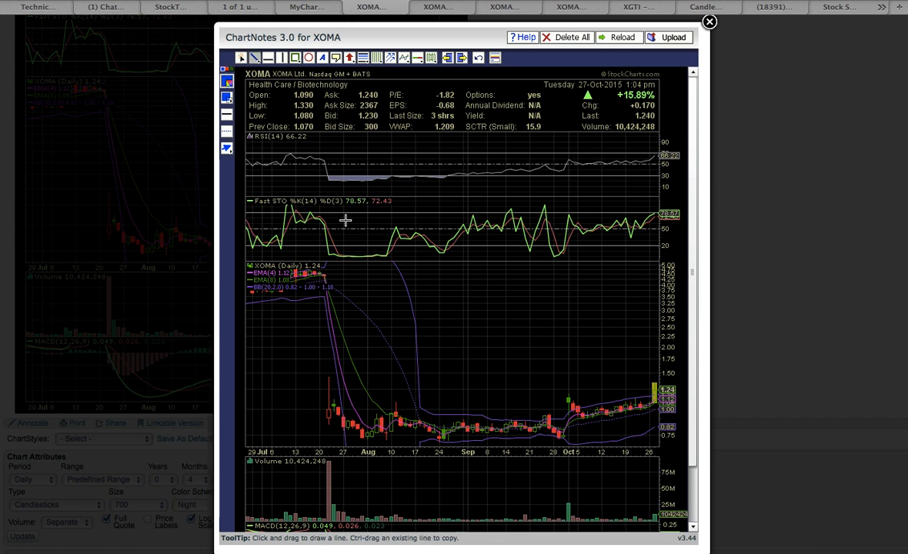
# - Draw a green trendline under the October lows and a red resistance line near 1.44
pyautogui.click(226, 82)
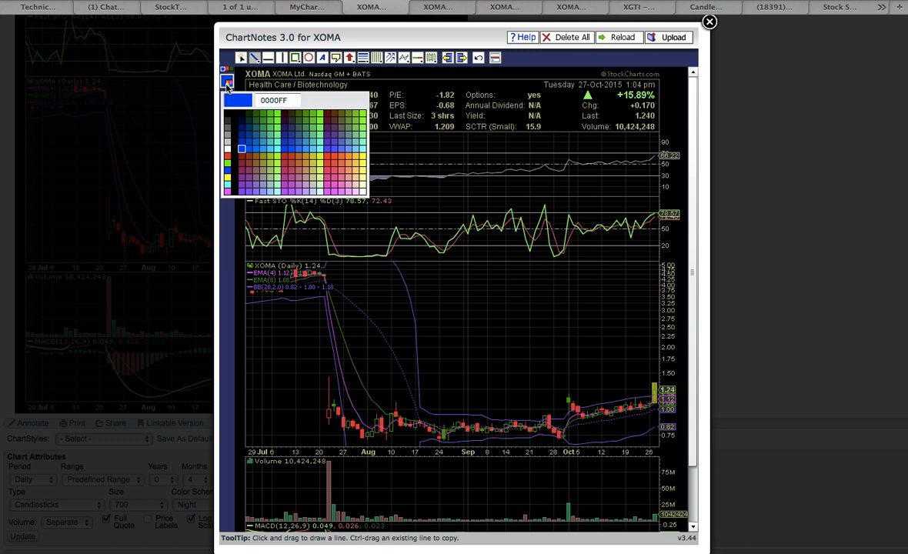
pyautogui.click(226, 82)
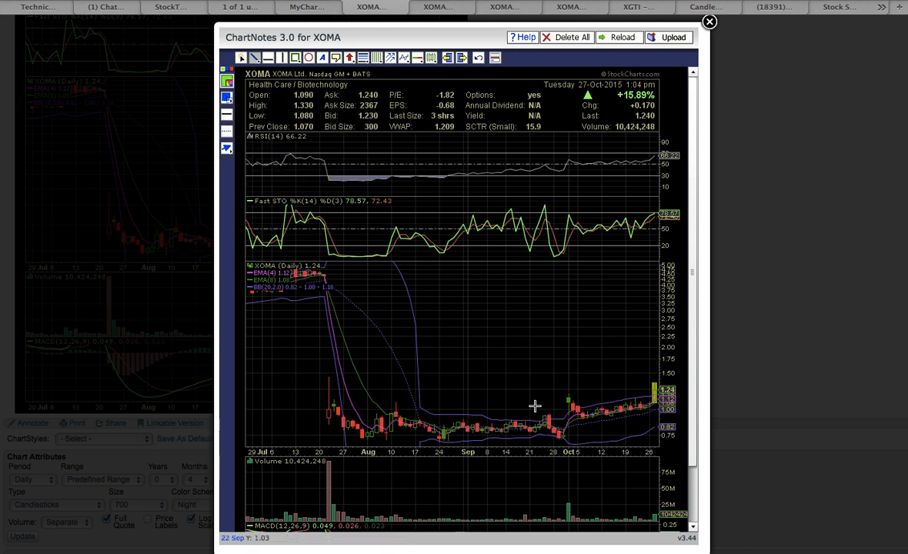
pyautogui.moveTo(561, 435); pyautogui.dragTo(653, 413)
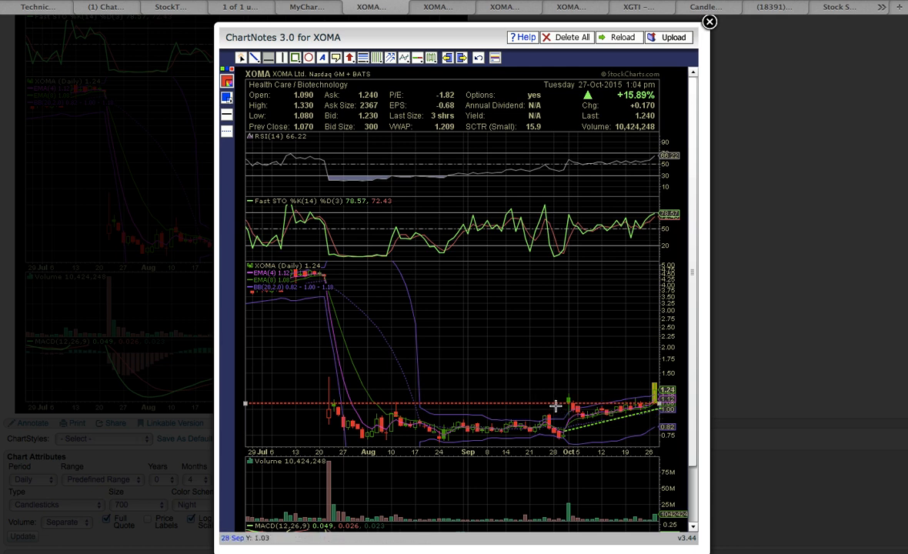
pyautogui.moveTo(555, 407)
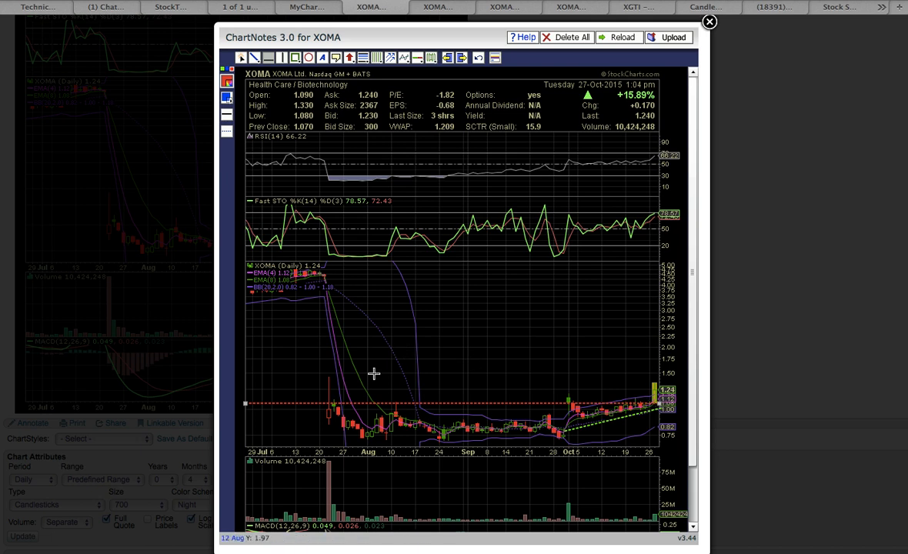
pyautogui.moveTo(351, 398)
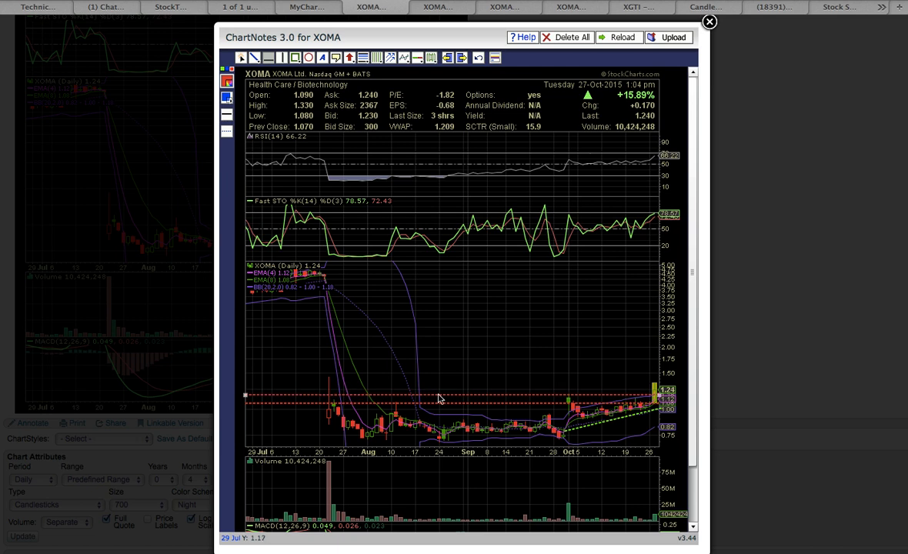
pyautogui.moveTo(569, 400)
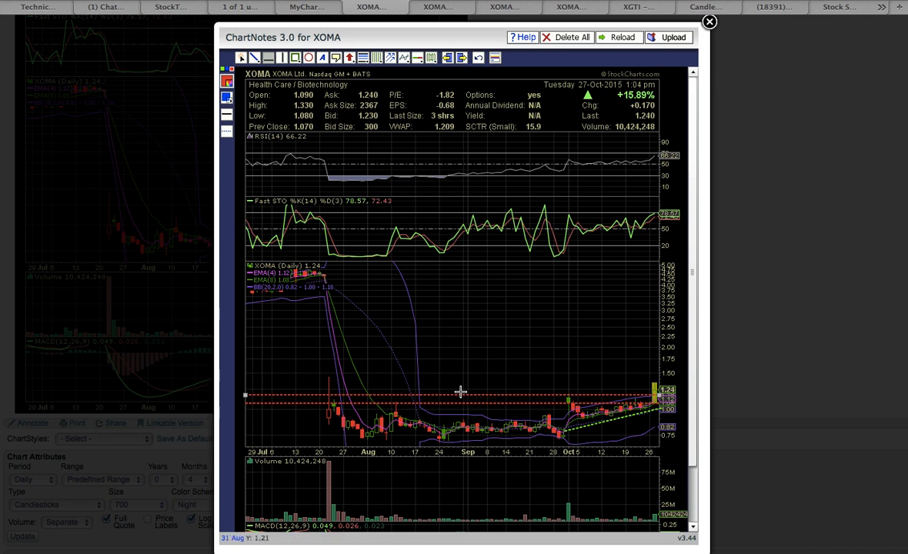
pyautogui.moveTo(462, 398); pyautogui.dragTo(461, 379)
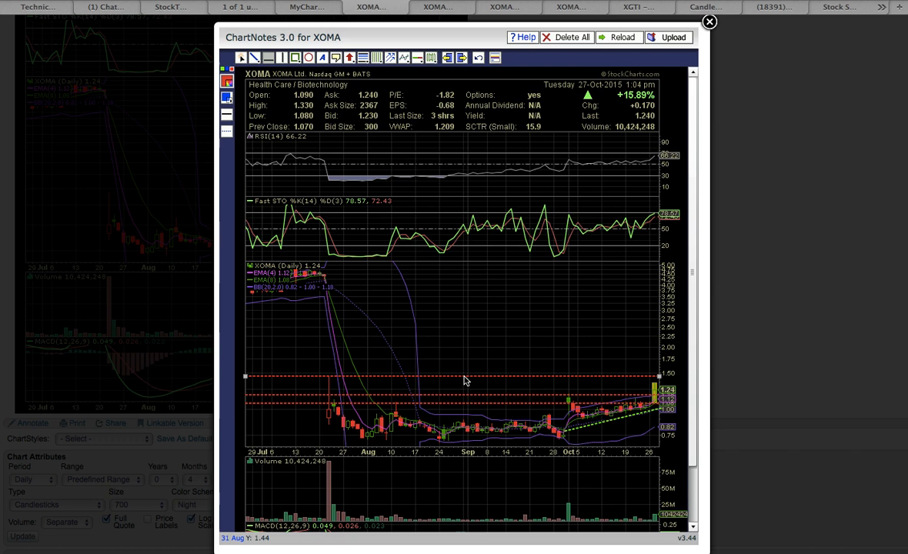
pyautogui.moveTo(327, 385)
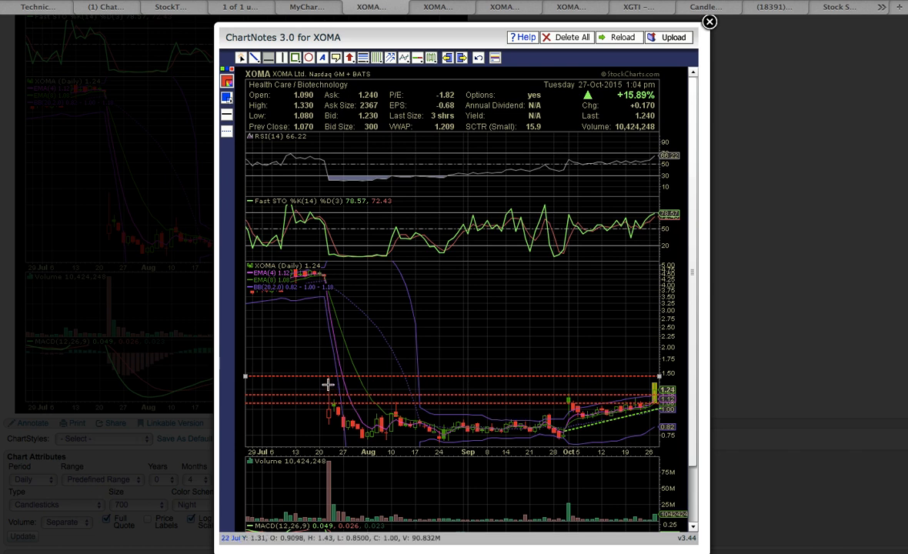
pyautogui.moveTo(350, 385)
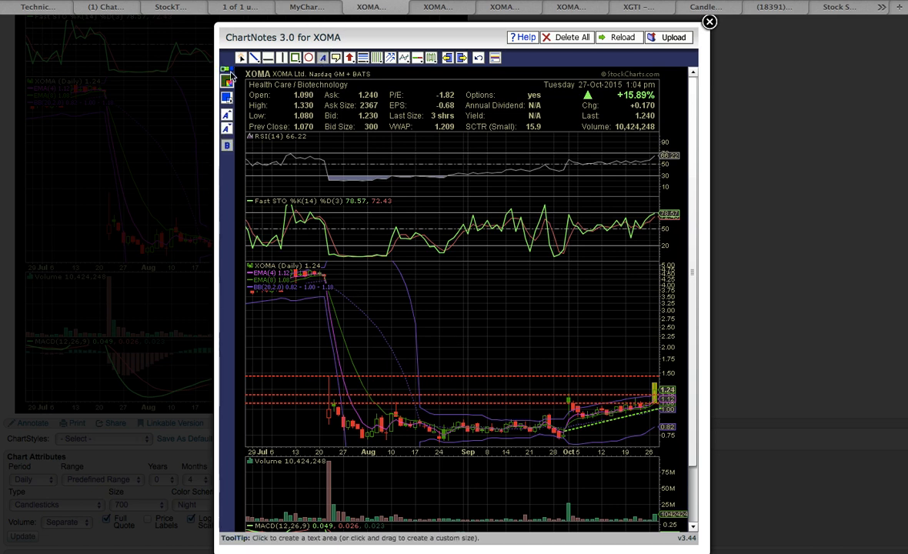
# - Add a green 'gap' text label above the late-July price drop
pyautogui.click(368, 362)
pyautogui.write('gap')
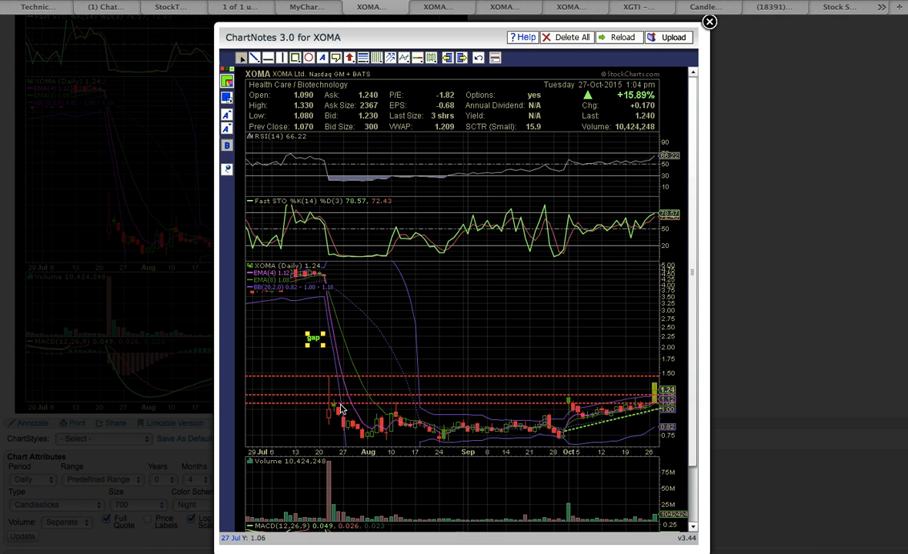
pyautogui.moveTo(323, 374)
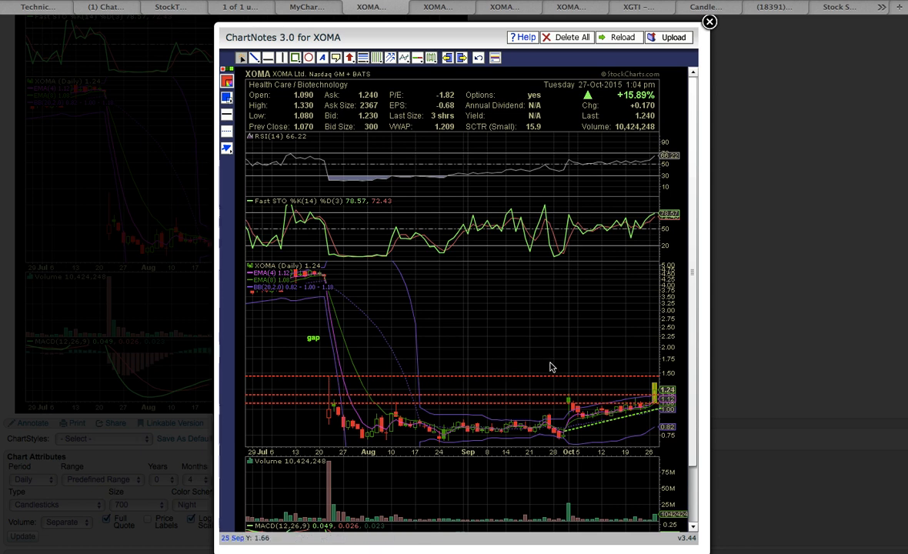
pyautogui.moveTo(300, 263)
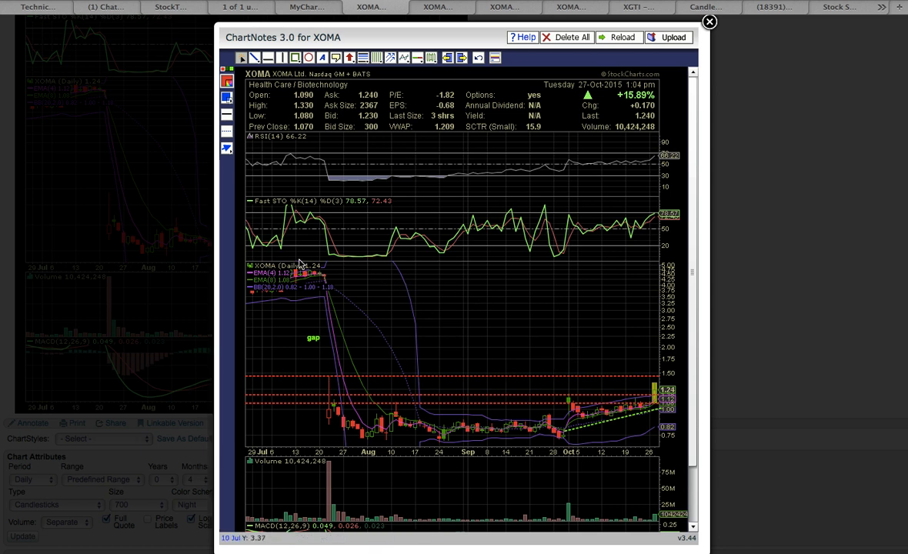
pyautogui.moveTo(593, 425)
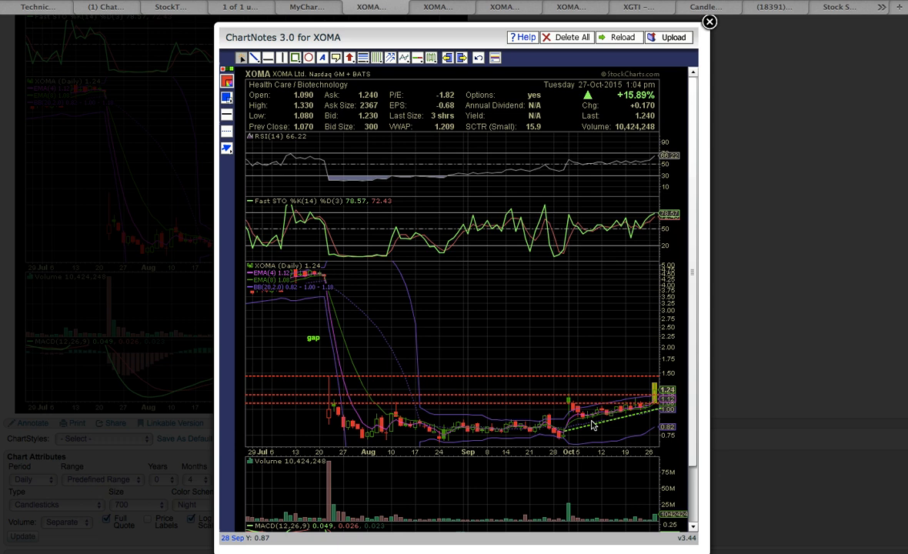
pyautogui.moveTo(631, 453)
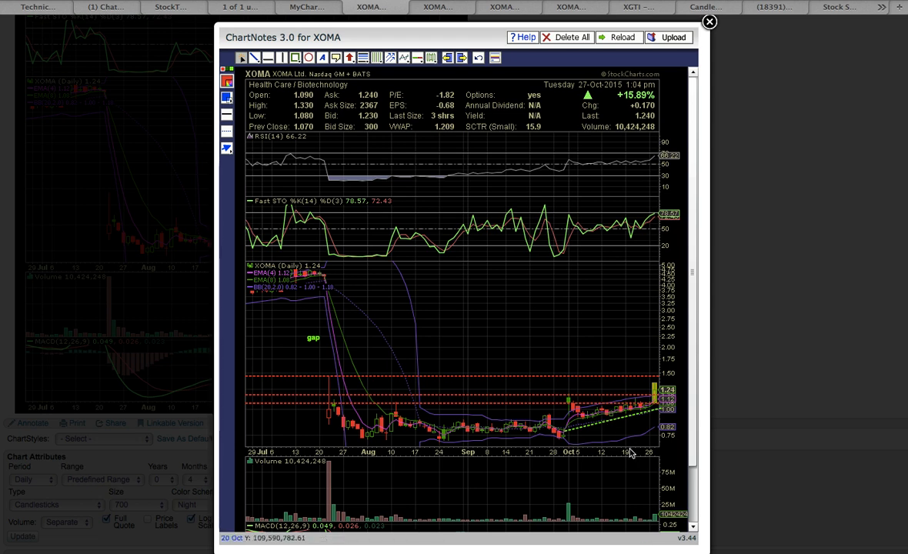
pyautogui.moveTo(430, 19)
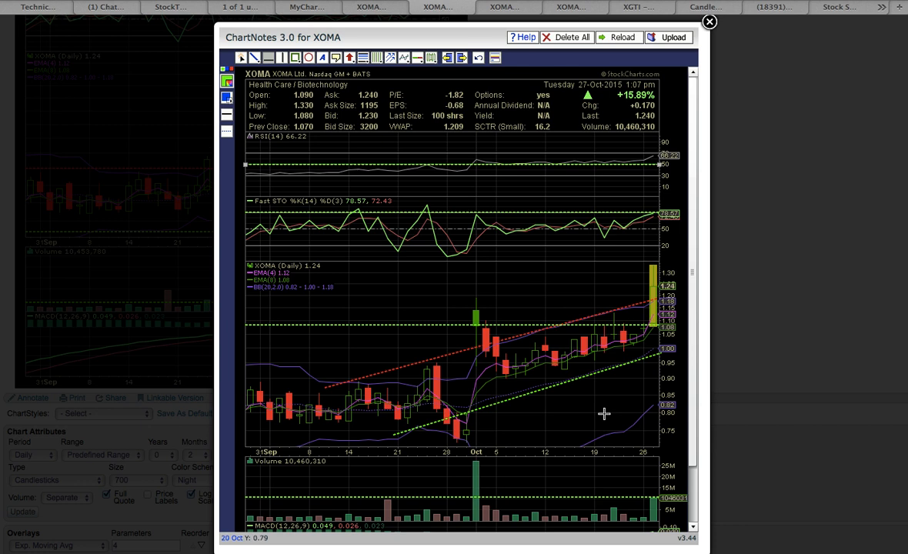
pyautogui.moveTo(519, 406)
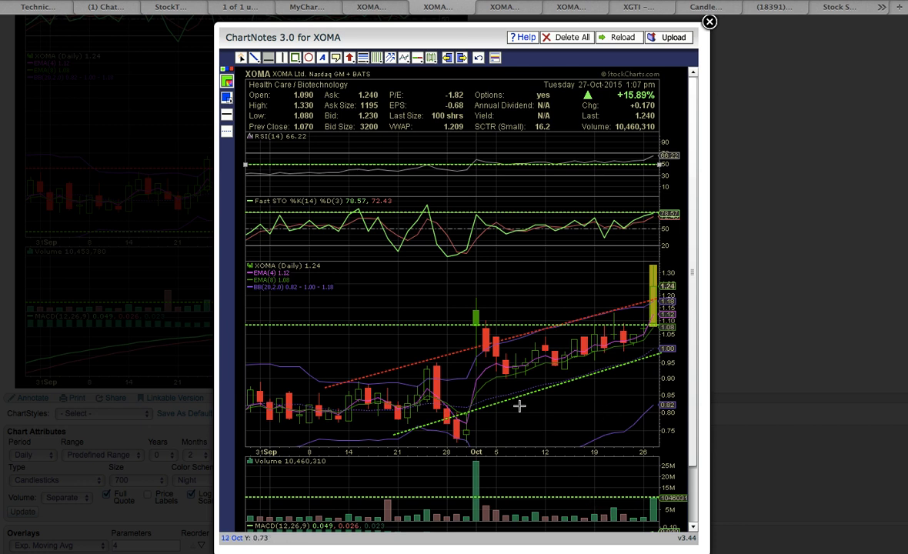
pyautogui.moveTo(499, 399)
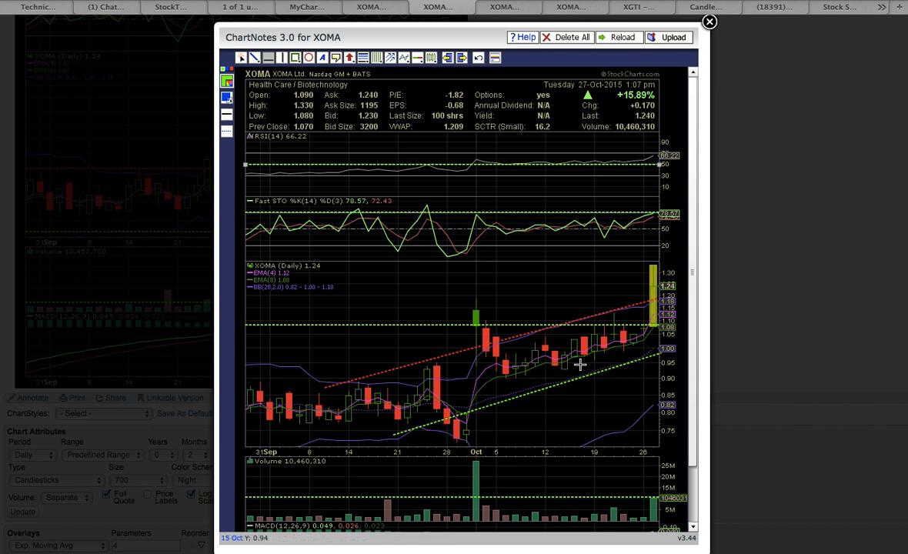
pyautogui.moveTo(661, 338)
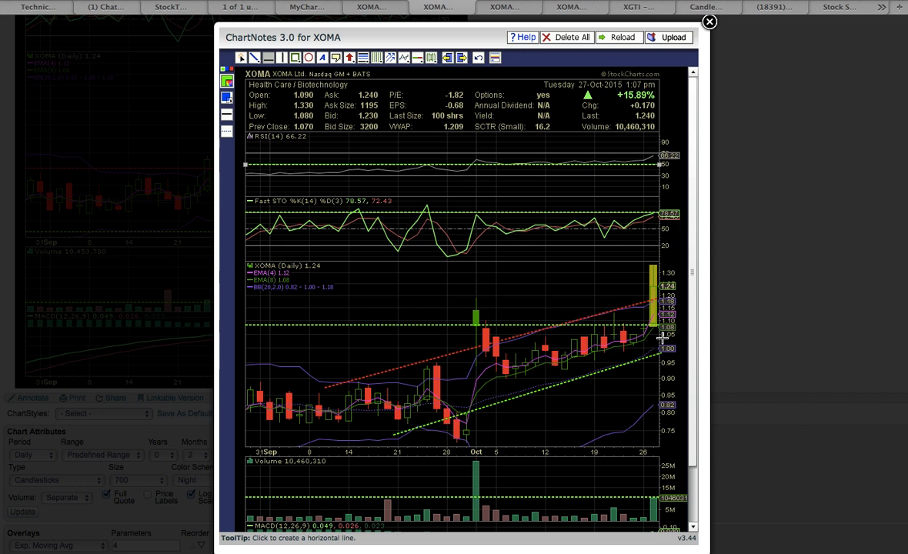
pyautogui.moveTo(473, 340)
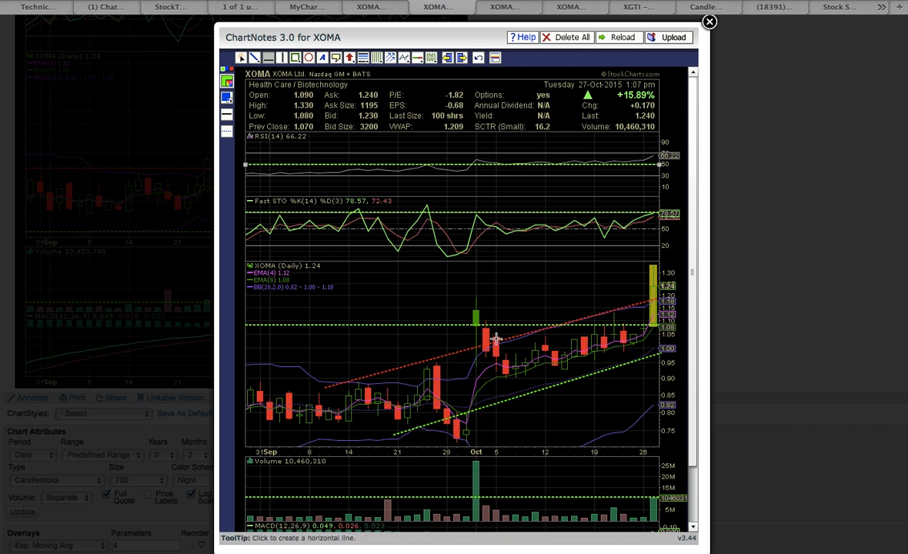
pyautogui.moveTo(525, 349)
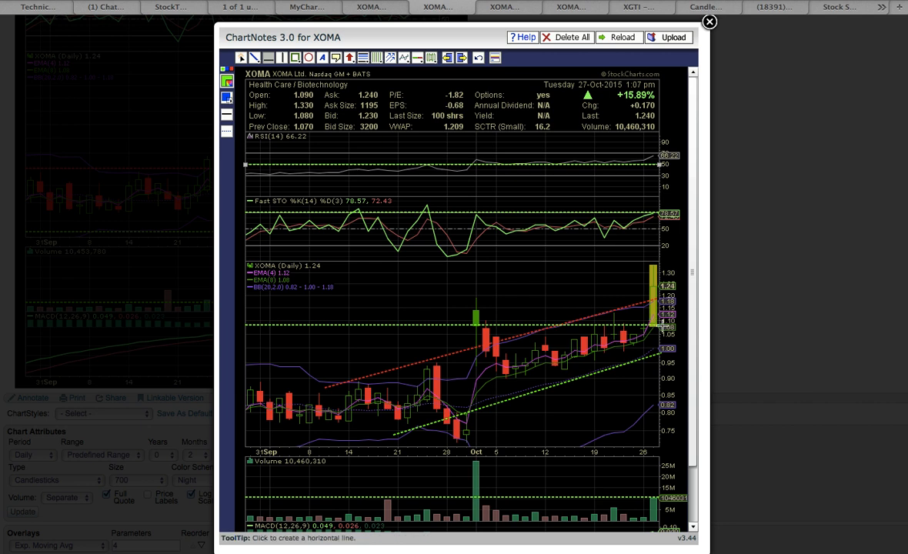
pyautogui.moveTo(462, 314)
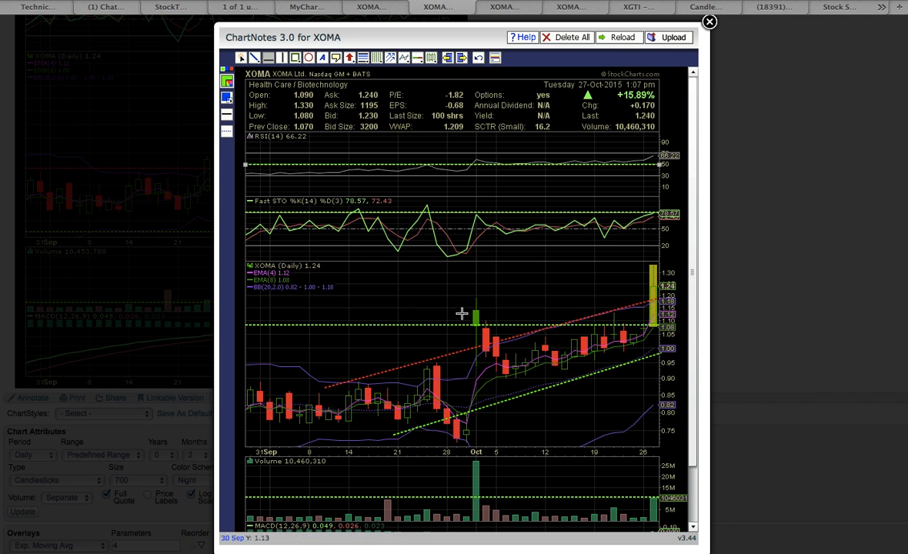
pyautogui.moveTo(476, 316)
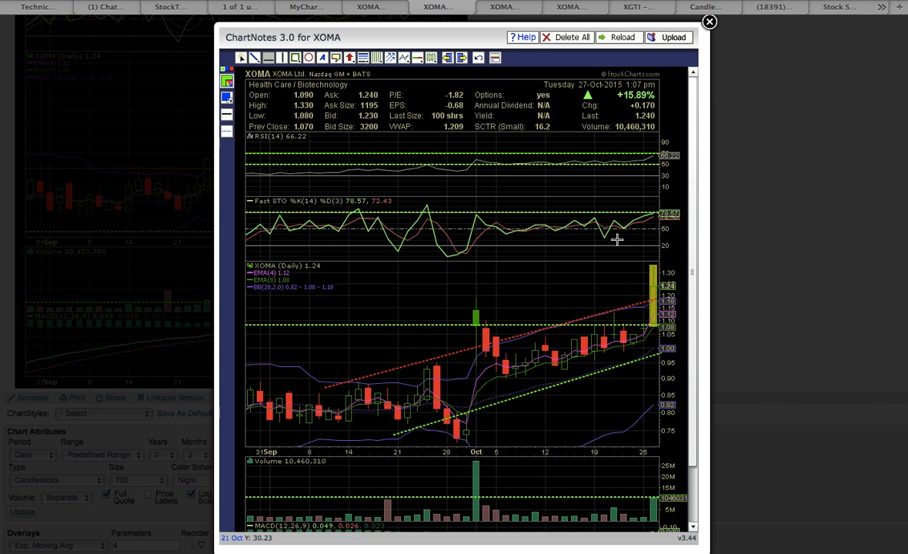
pyautogui.moveTo(389, 211)
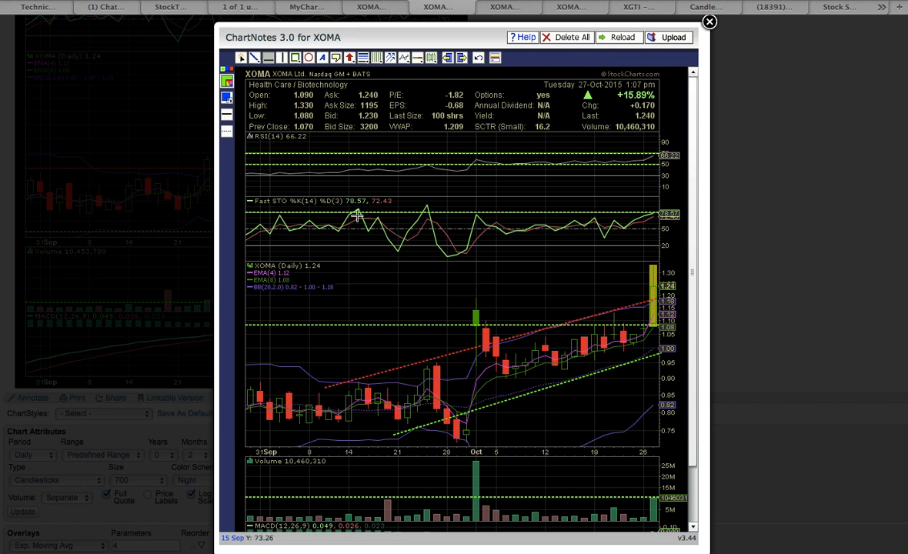
pyautogui.moveTo(356, 212)
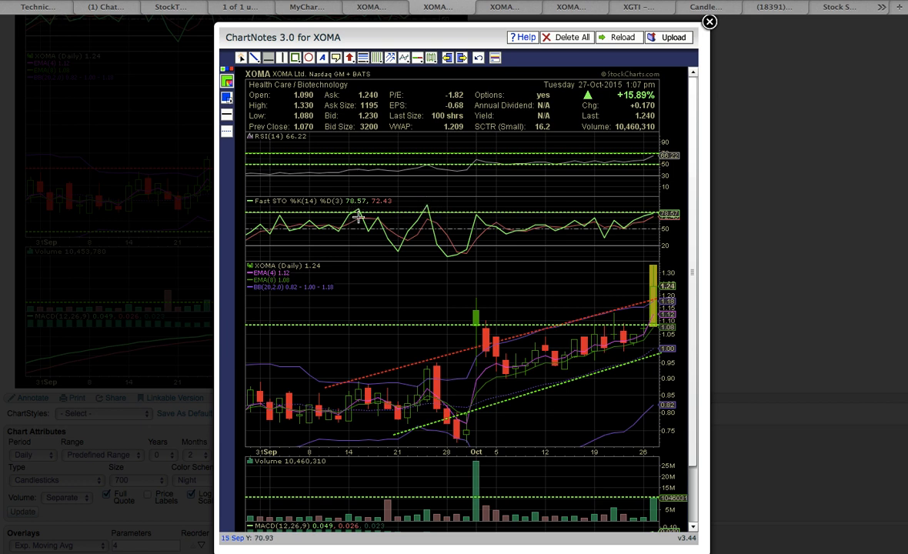
pyautogui.moveTo(429, 214)
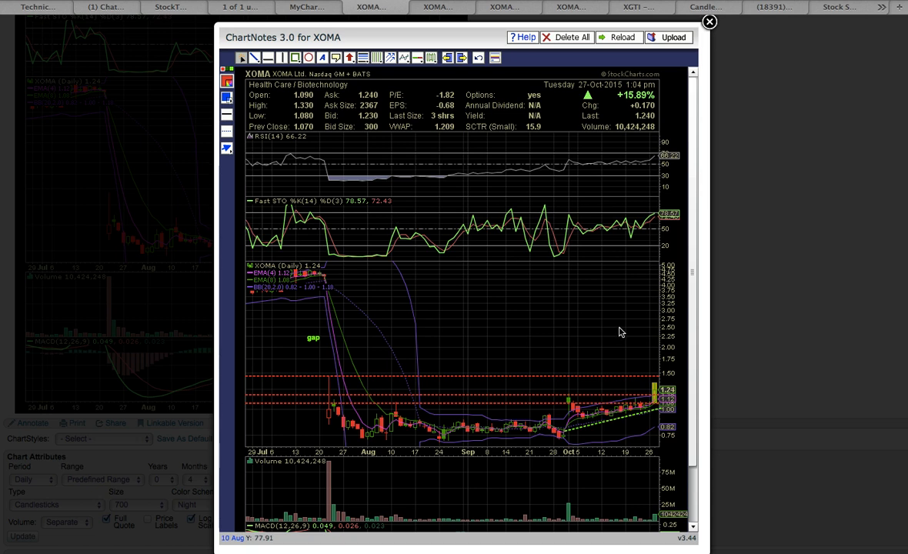
pyautogui.moveTo(277, 217)
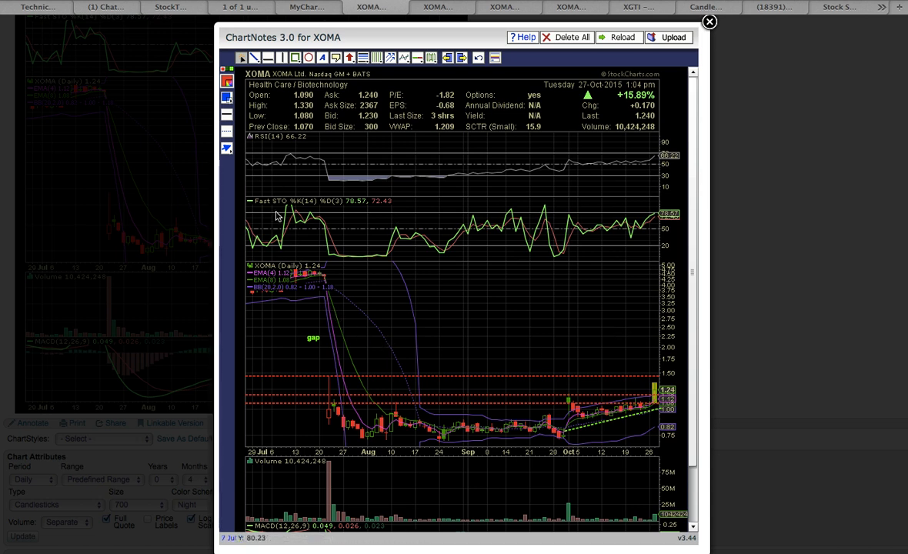
pyautogui.moveTo(331, 212)
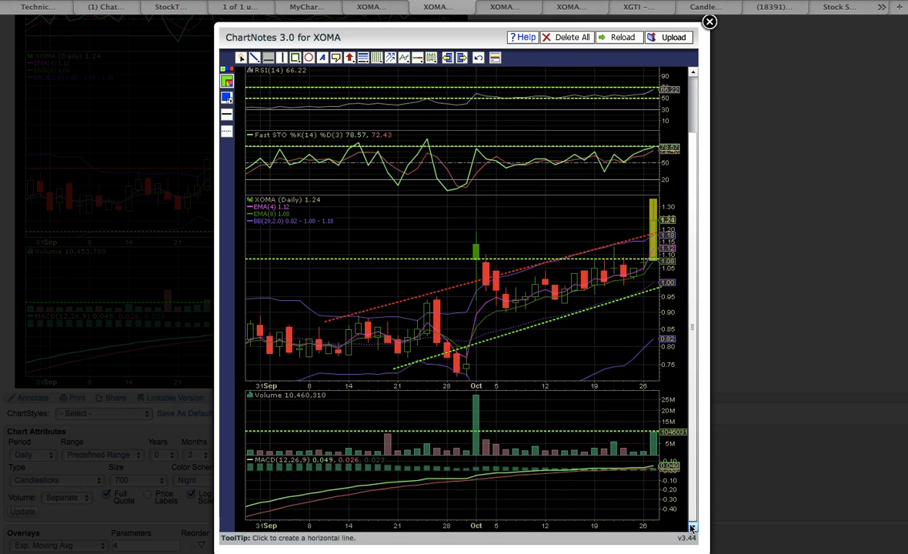
pyautogui.moveTo(492, 431)
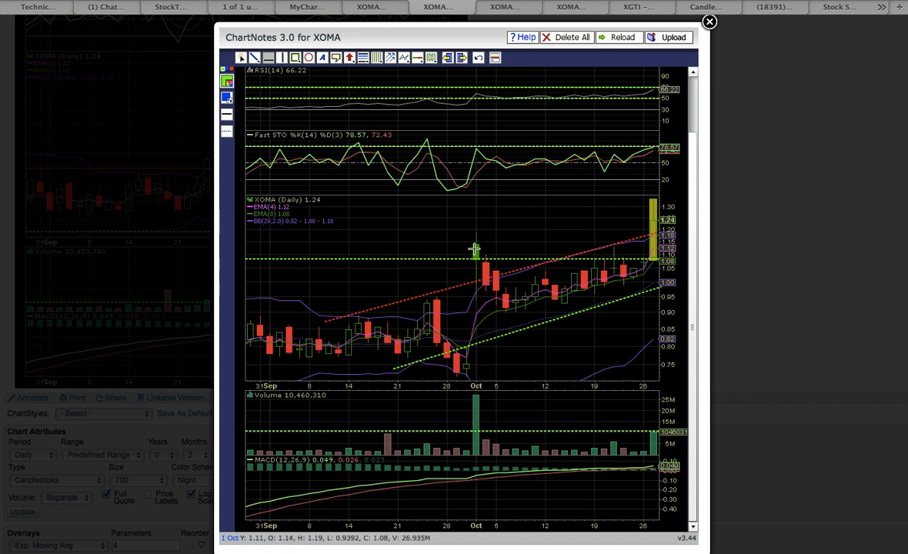
pyautogui.moveTo(502, 252)
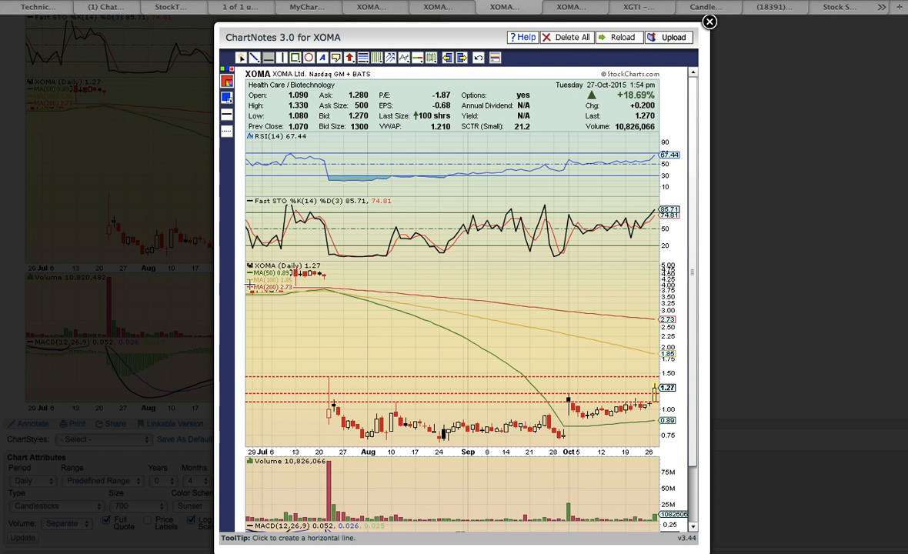
pyautogui.moveTo(427, 350)
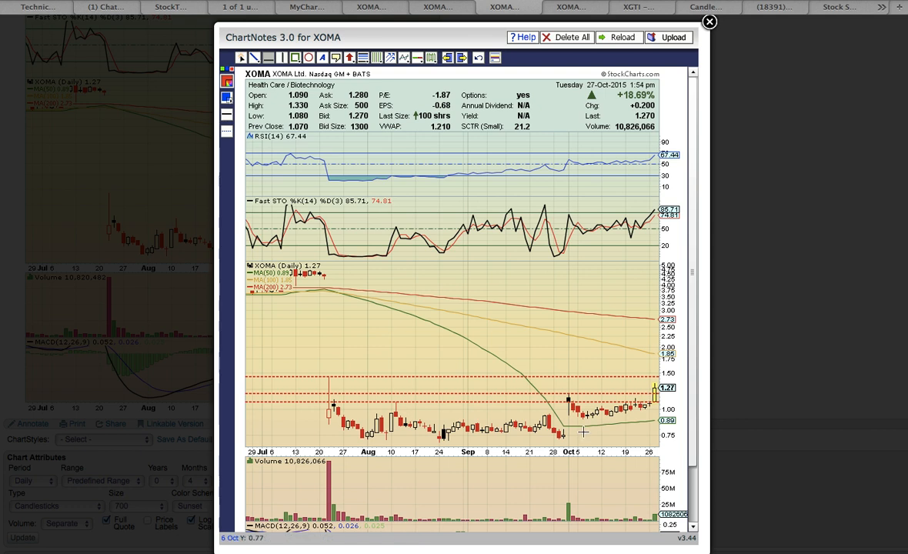
pyautogui.moveTo(578, 431)
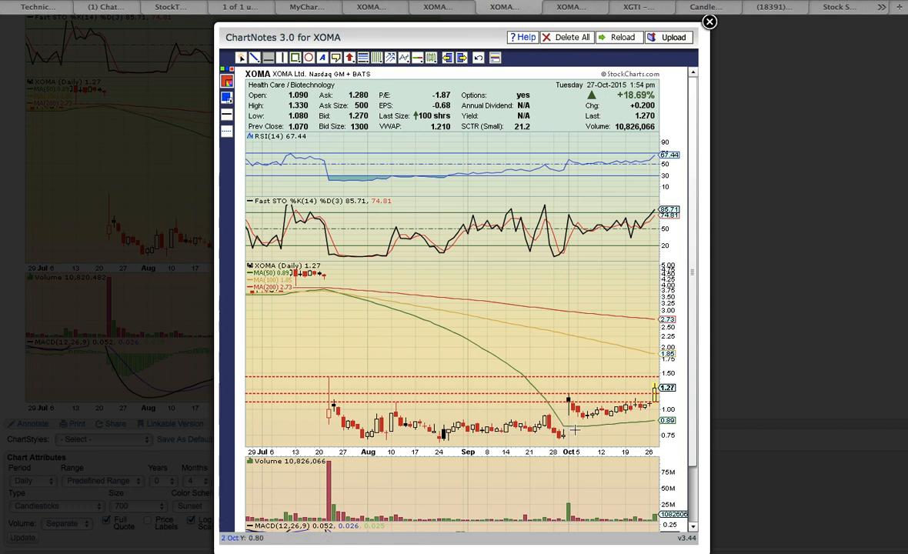
pyautogui.moveTo(651, 418)
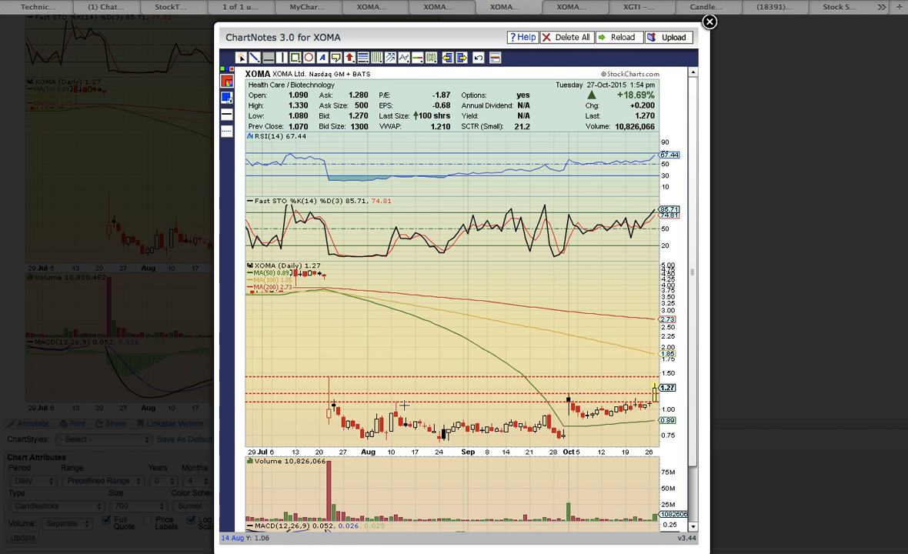
pyautogui.moveTo(334, 403)
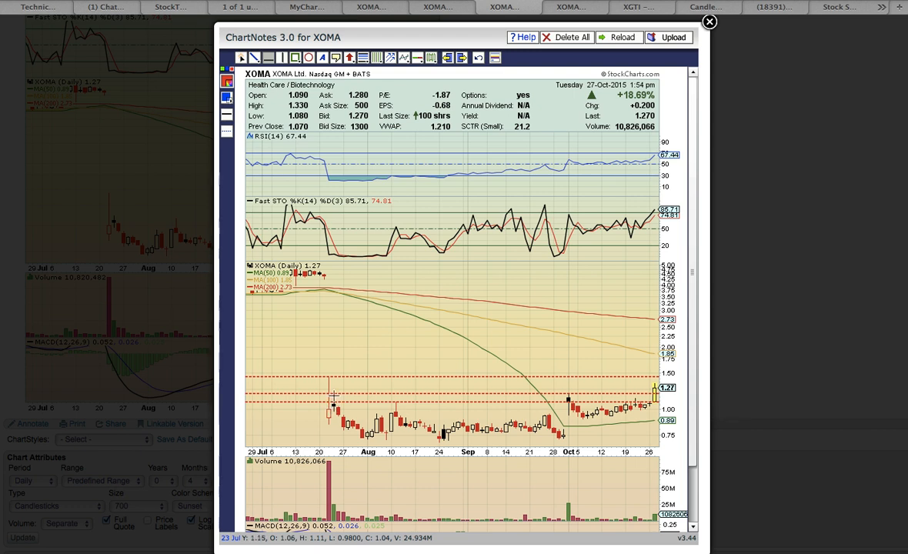
pyautogui.moveTo(434, 405)
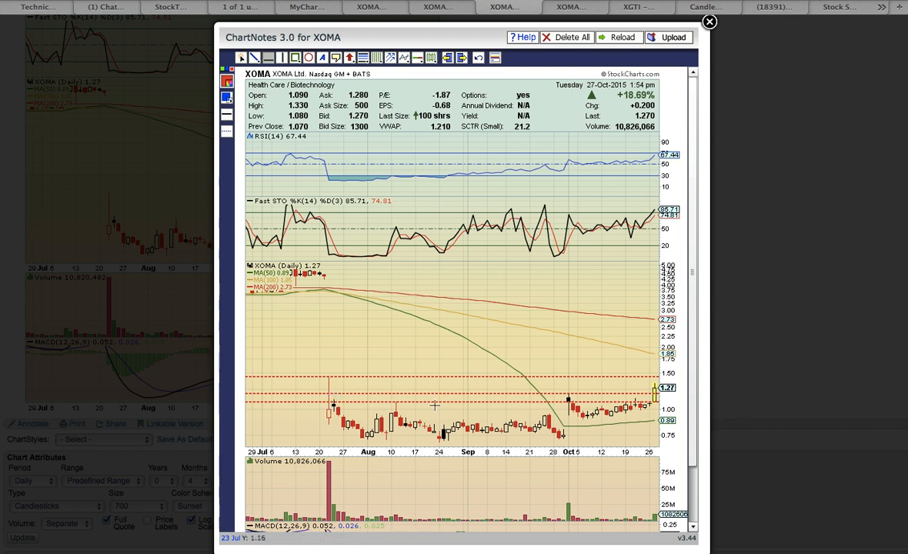
pyautogui.moveTo(570, 404)
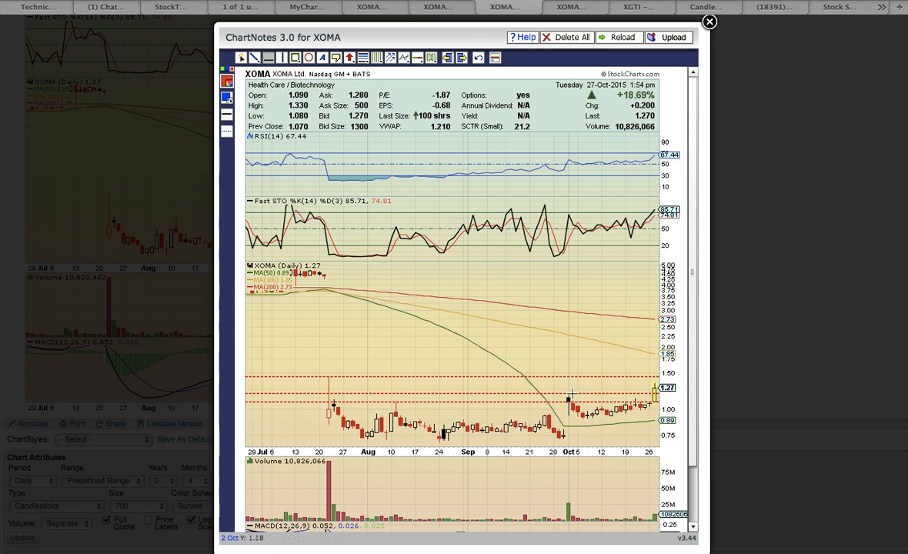
pyautogui.moveTo(570, 396)
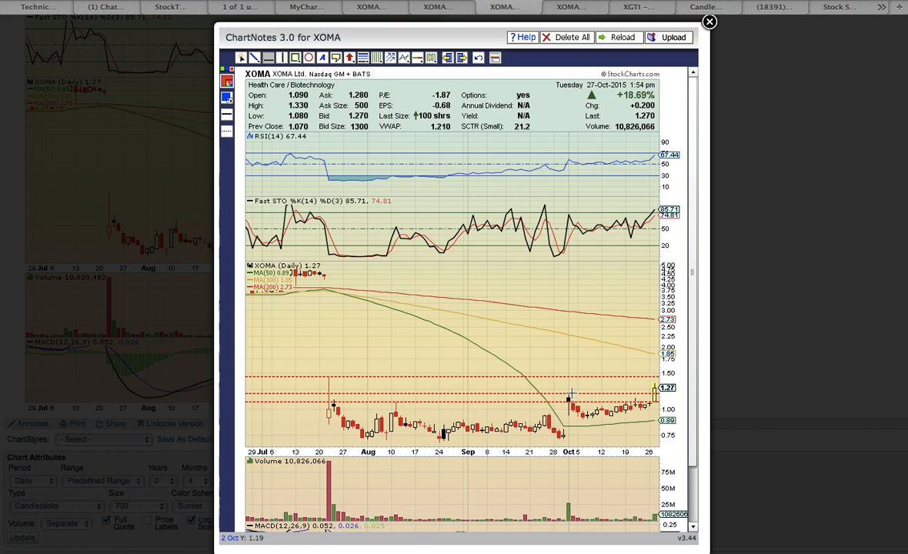
pyautogui.moveTo(329, 376)
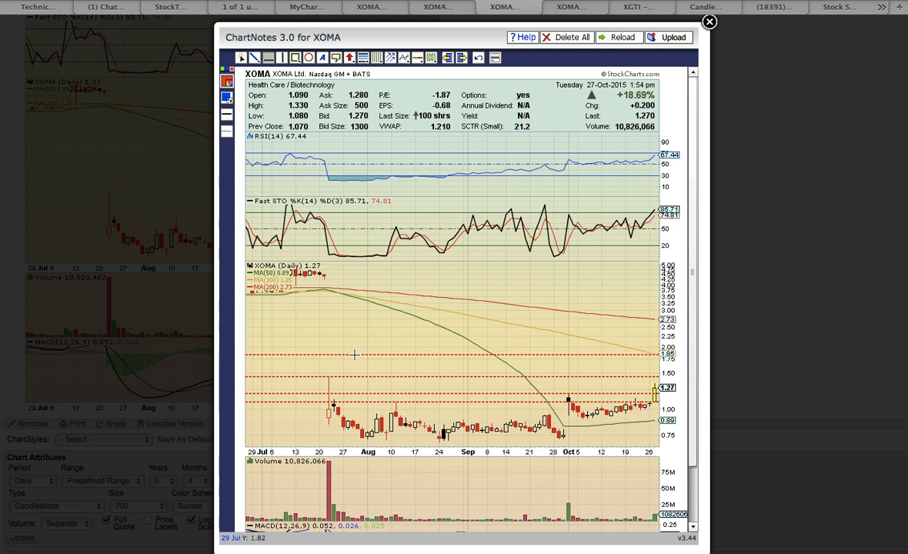
pyautogui.moveTo(557, 323)
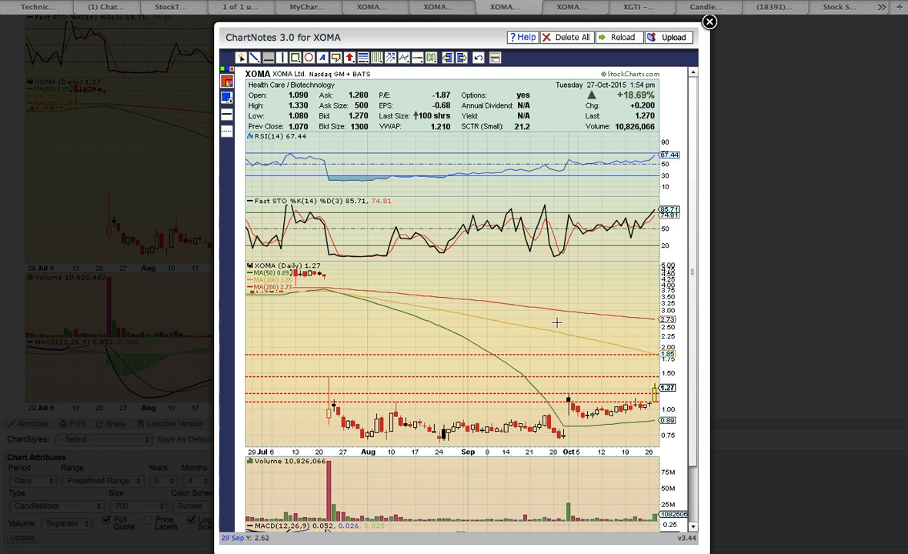
pyautogui.moveTo(680, 353)
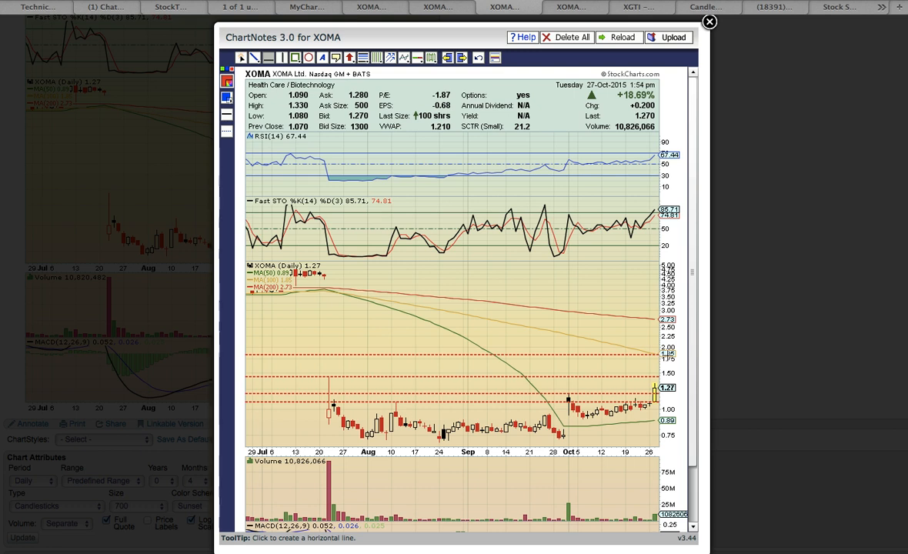
pyautogui.moveTo(572, 10)
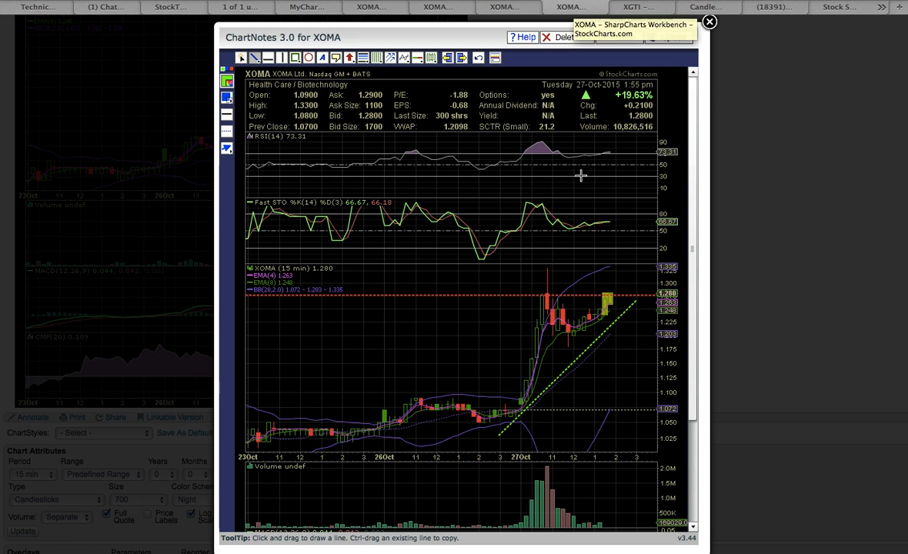
pyautogui.moveTo(315, 337)
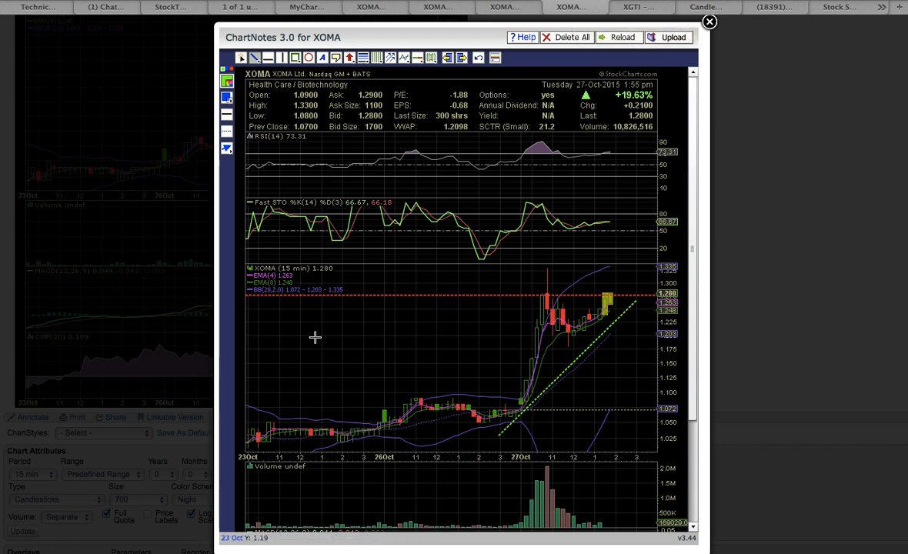
pyautogui.moveTo(516, 429)
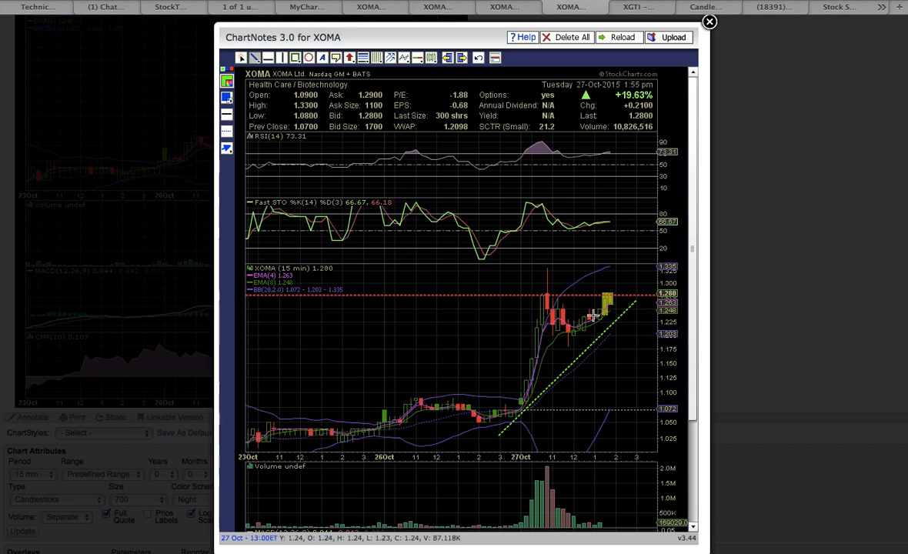
pyautogui.moveTo(461, 383)
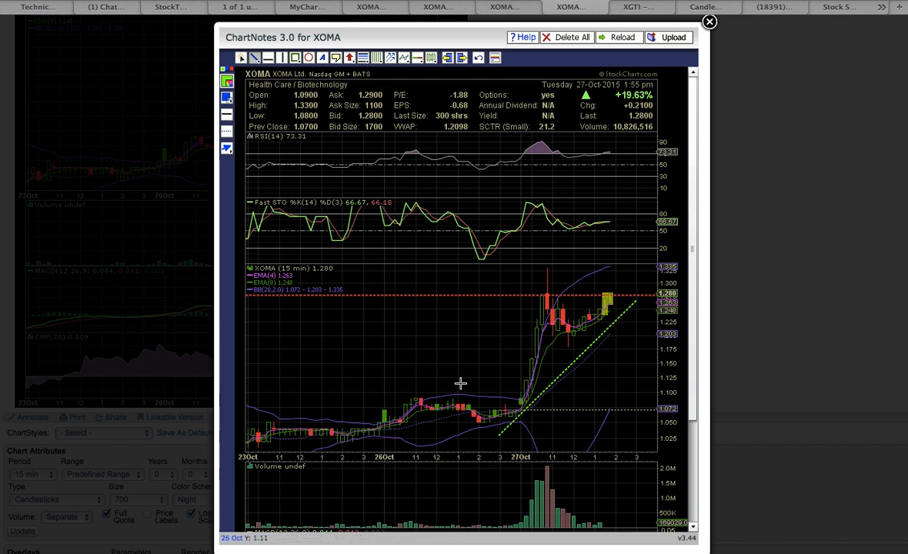
pyautogui.moveTo(529, 404)
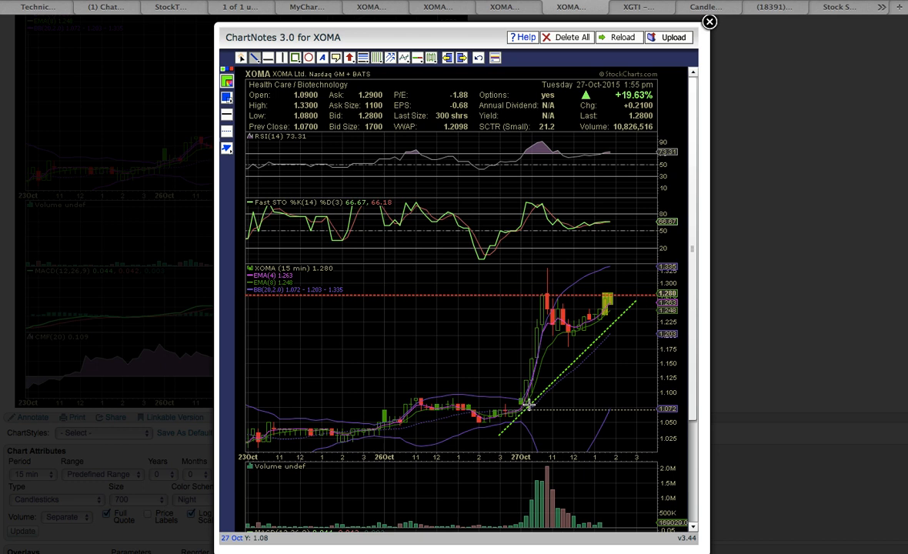
pyautogui.moveTo(554, 298)
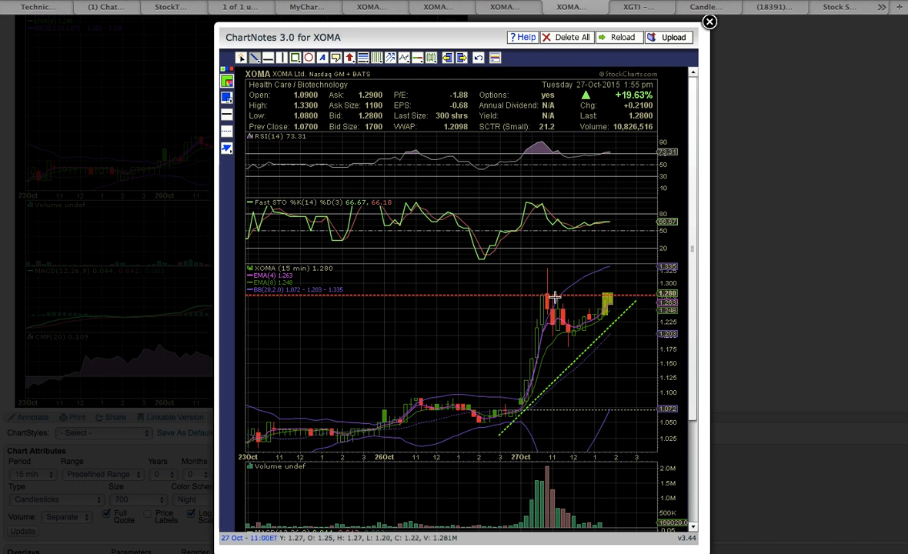
pyautogui.moveTo(560, 293)
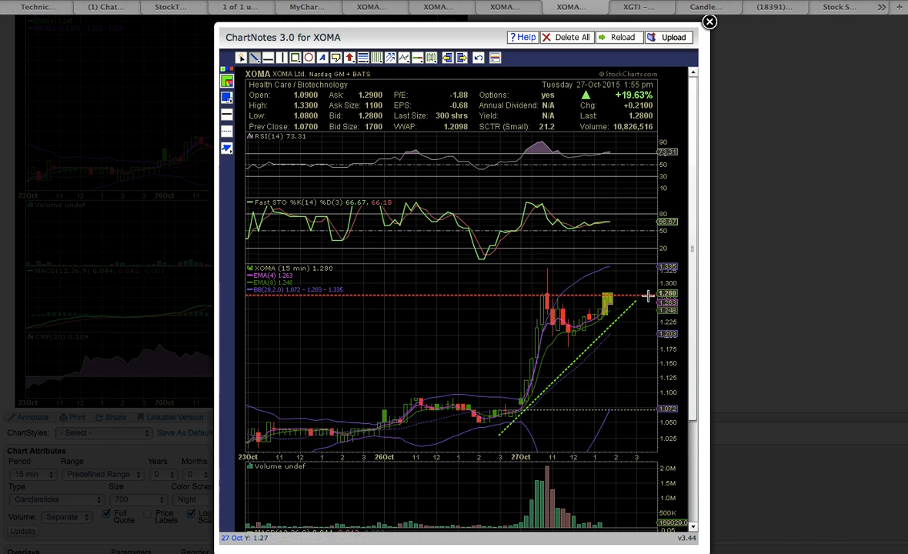
pyautogui.moveTo(606, 298)
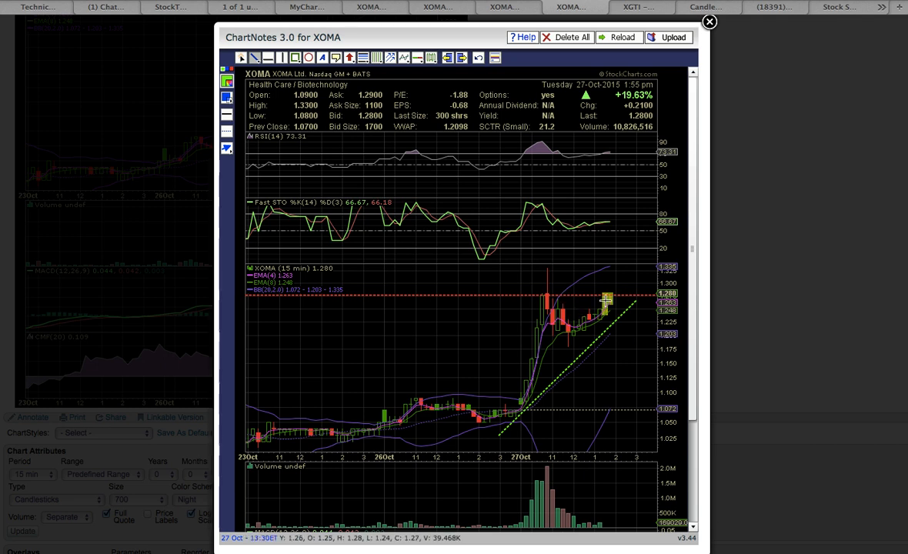
pyautogui.moveTo(636, 303)
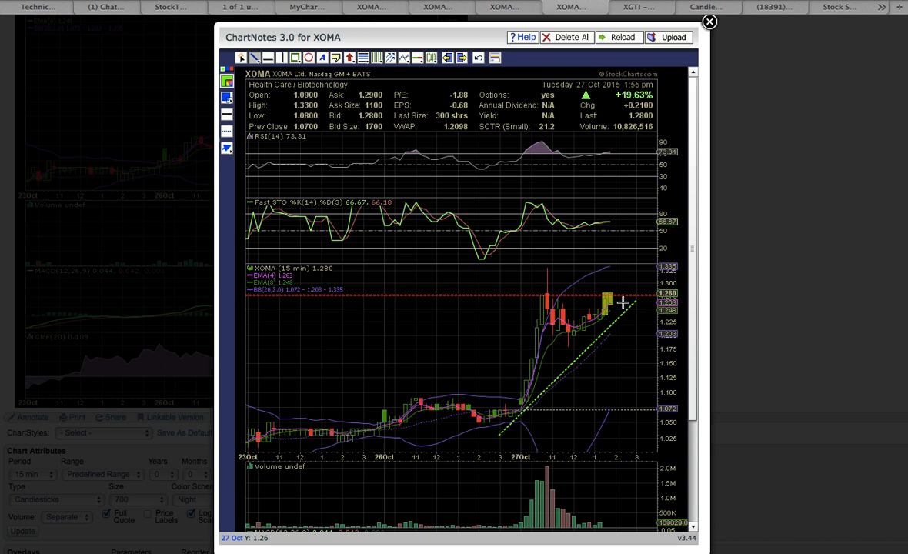
pyautogui.moveTo(652, 260)
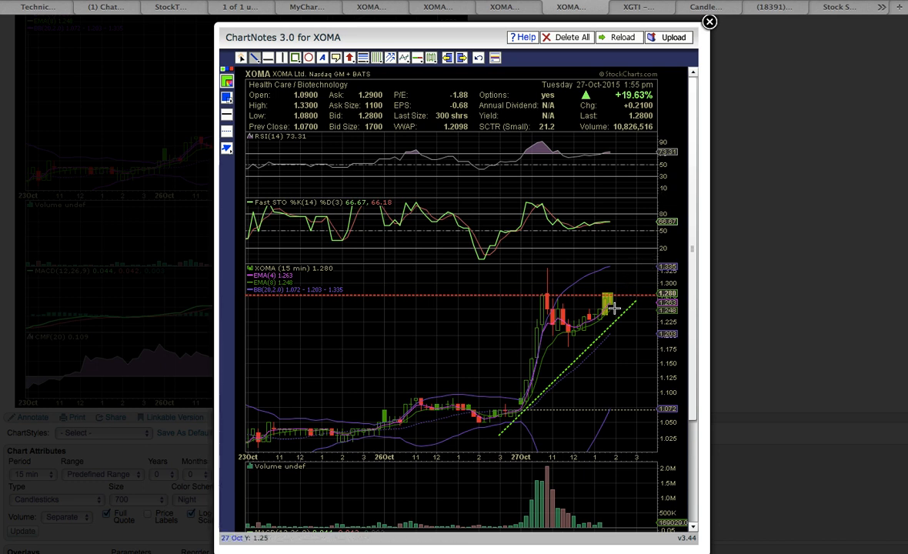
pyautogui.moveTo(533, 304)
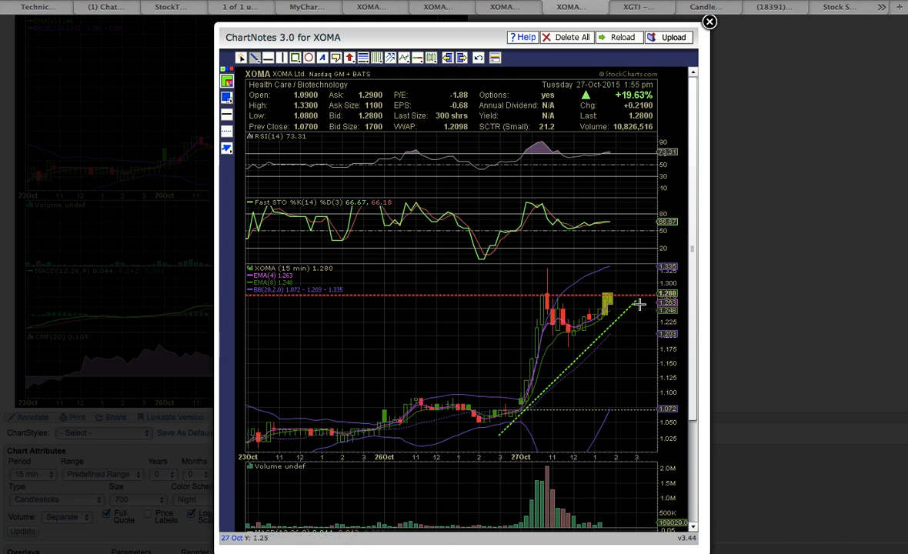
pyautogui.moveTo(635, 292)
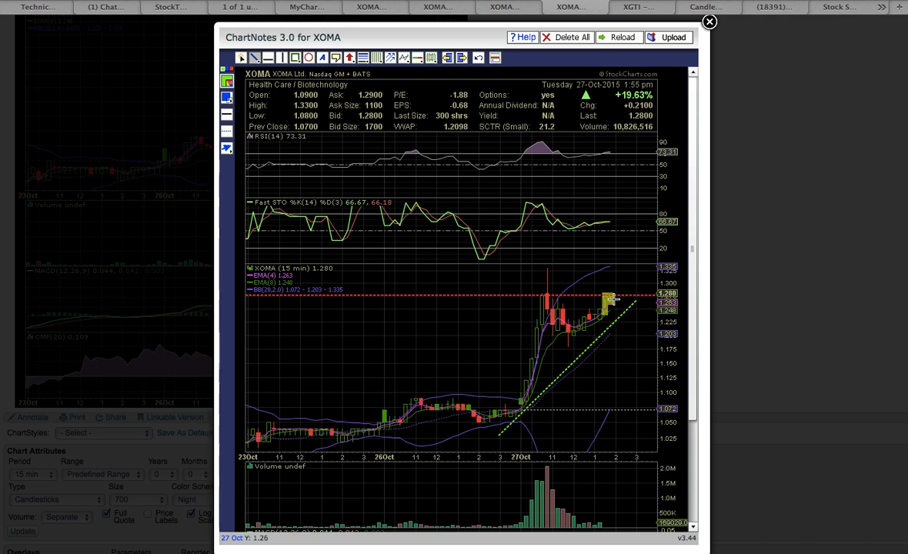
pyautogui.moveTo(624, 300)
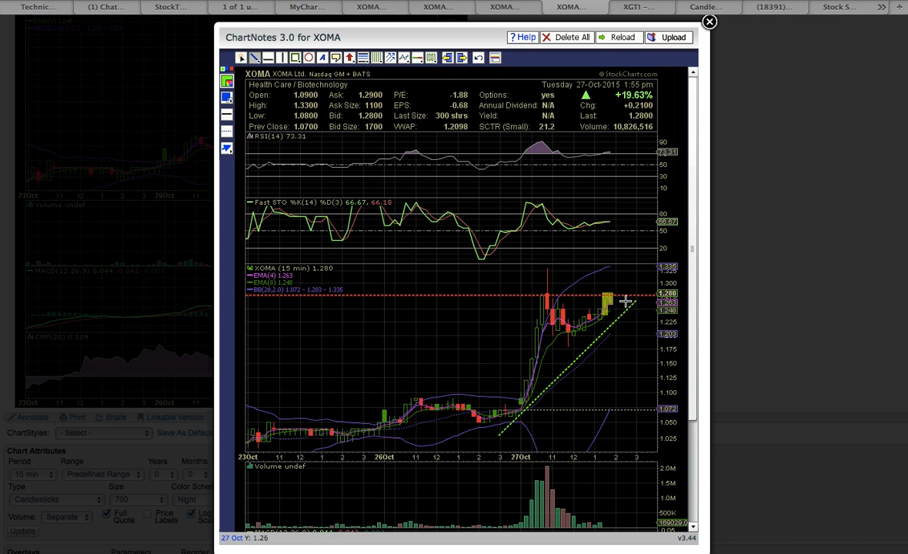
pyautogui.moveTo(629, 294)
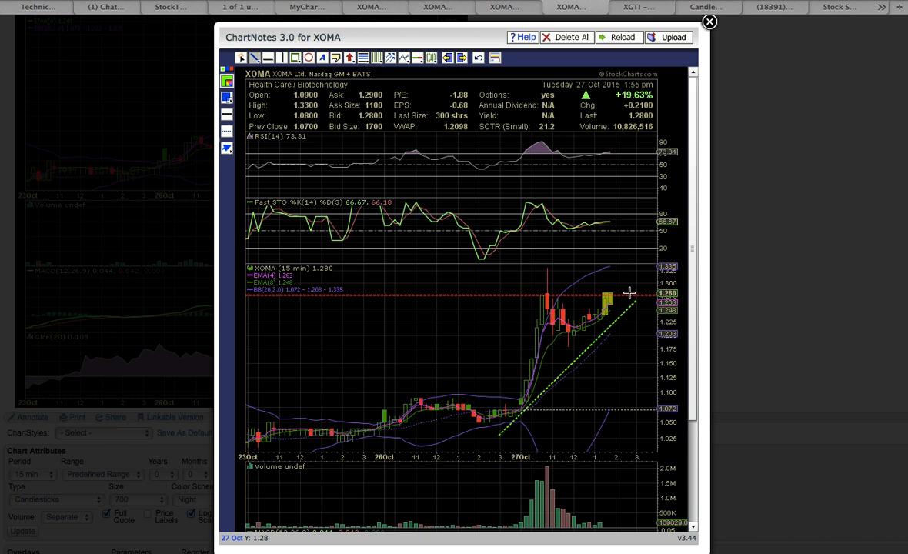
pyautogui.moveTo(631, 312)
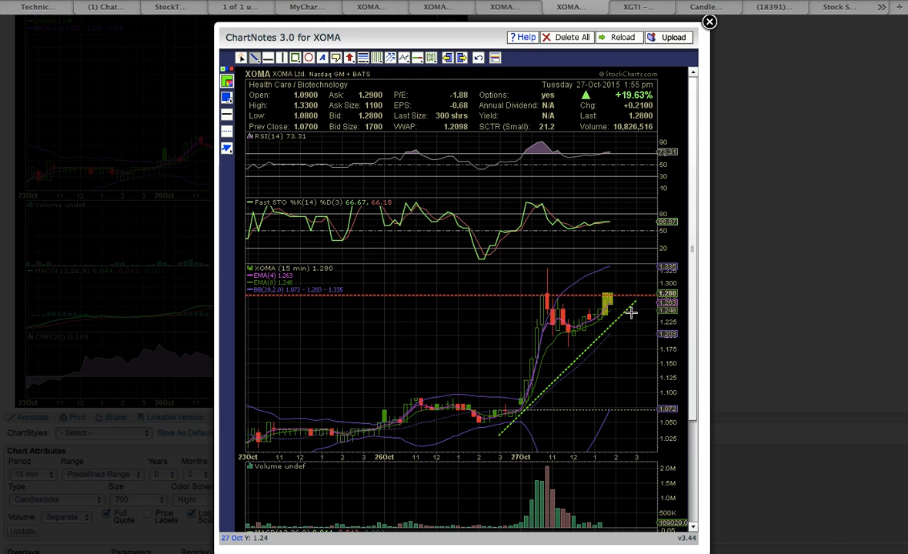
pyautogui.moveTo(641, 337)
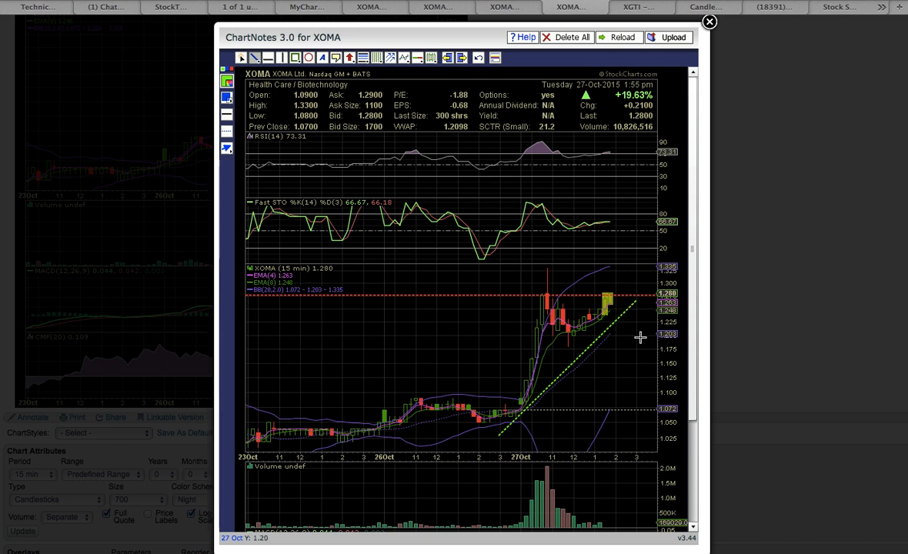
pyautogui.moveTo(596, 326)
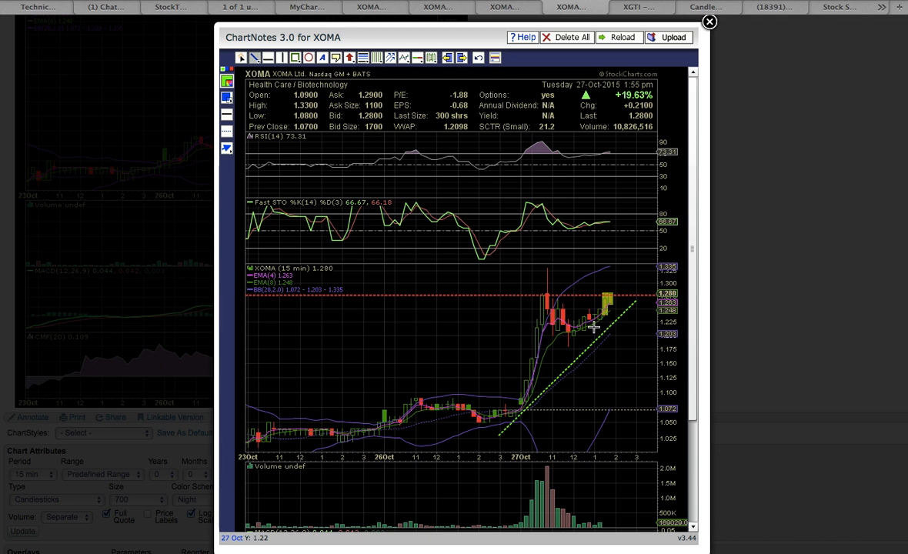
pyautogui.moveTo(359, 293)
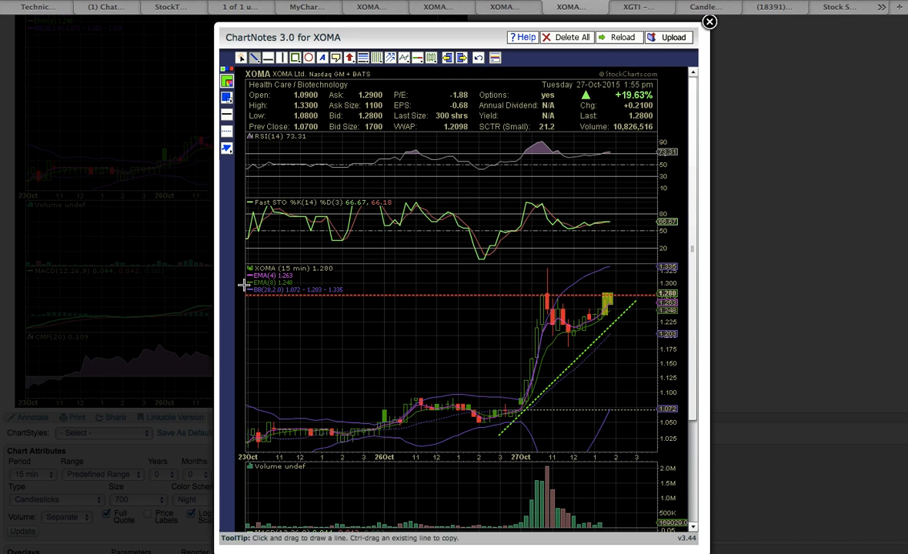
pyautogui.moveTo(246, 286)
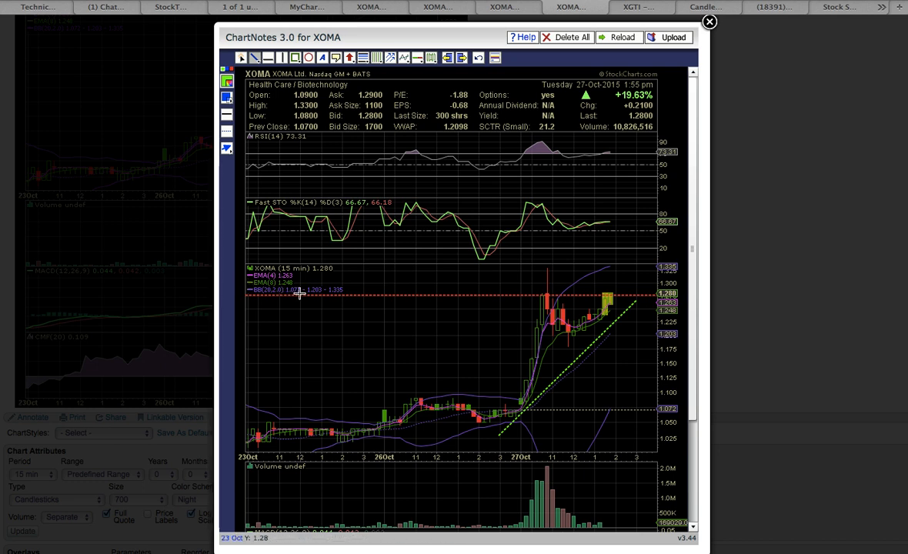
pyautogui.moveTo(398, 323)
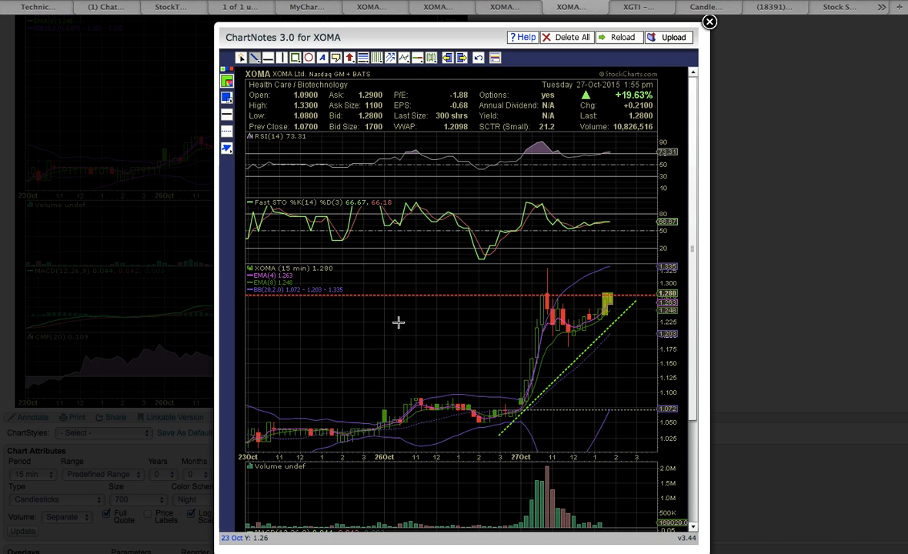
pyautogui.moveTo(638, 307)
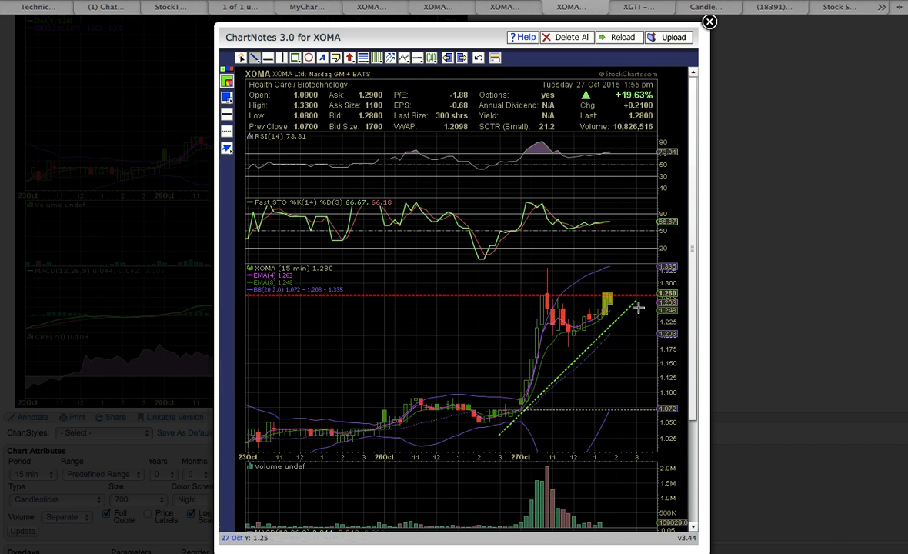
pyautogui.moveTo(616, 347)
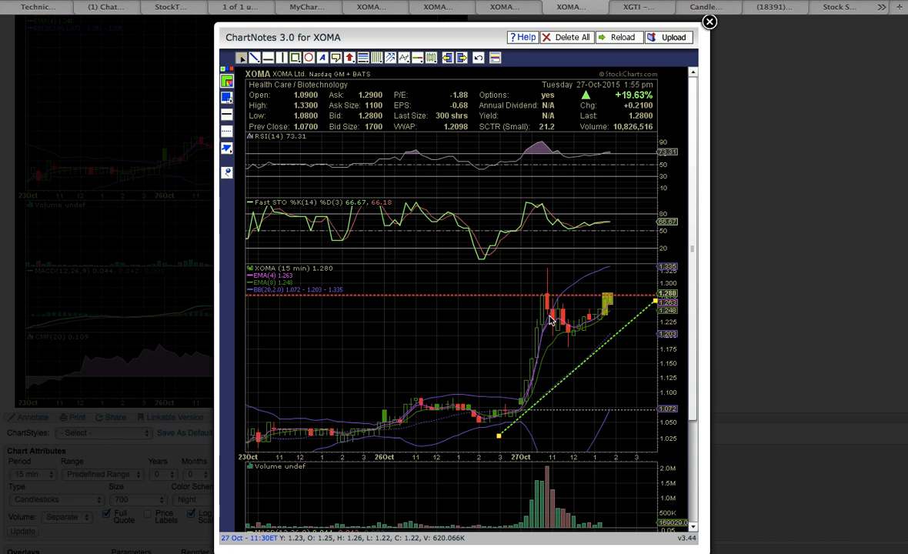
pyautogui.moveTo(654, 304)
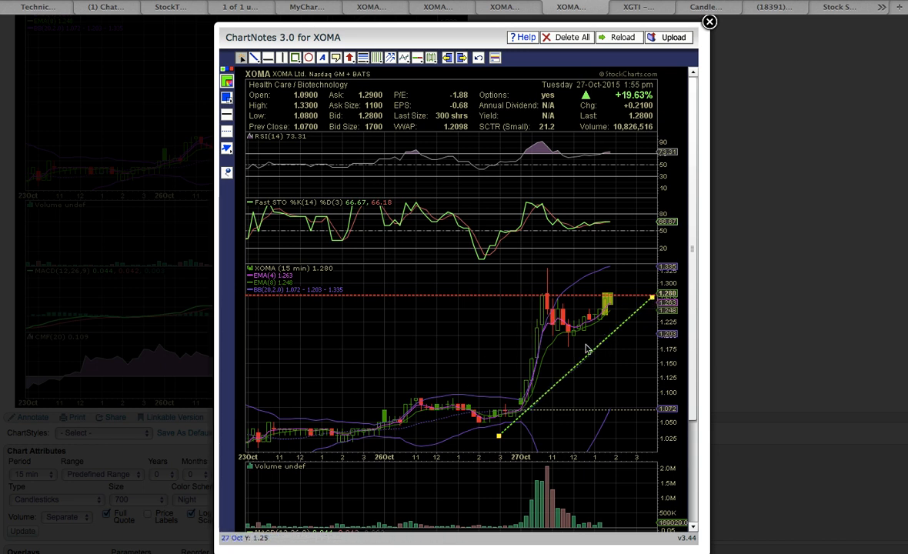
pyautogui.moveTo(583, 306)
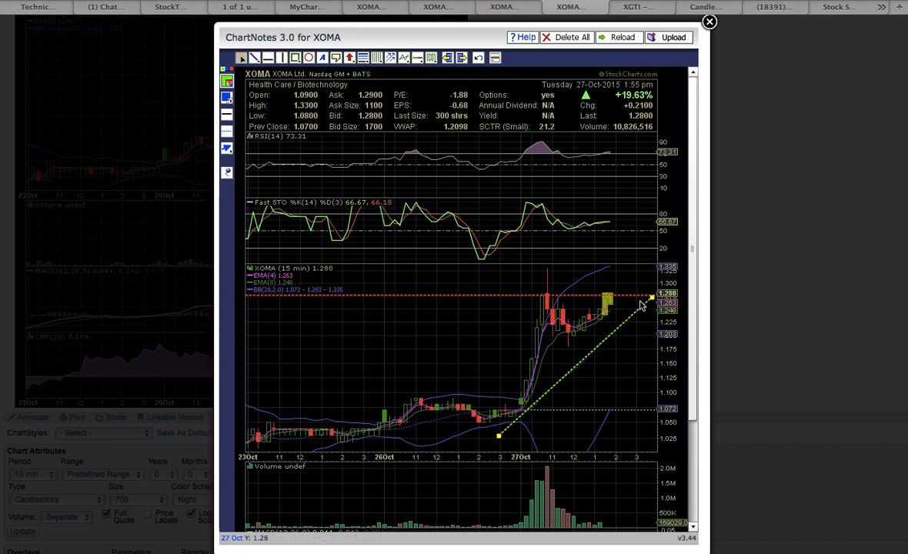
pyautogui.moveTo(702, 526)
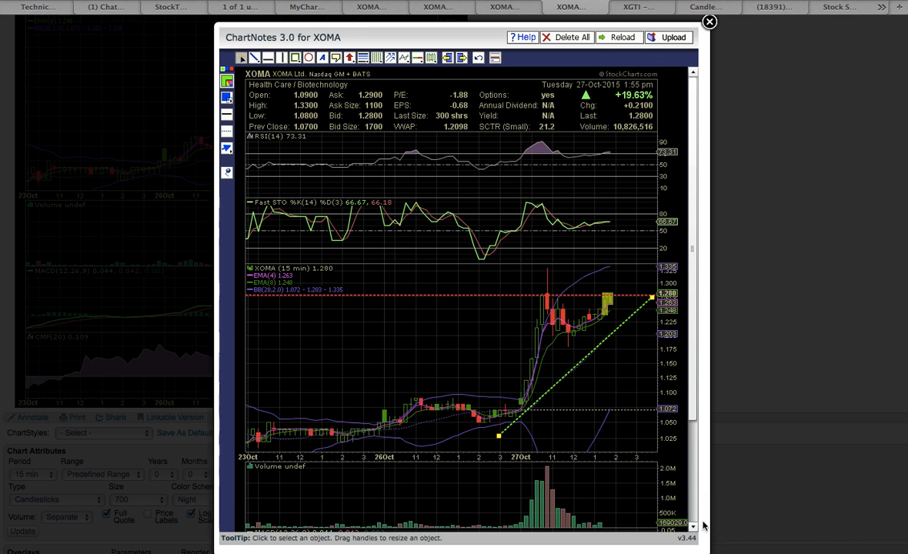
# - Draw a green dashed line from the volume peak down across declining volume bars
pyautogui.scroll(-3)
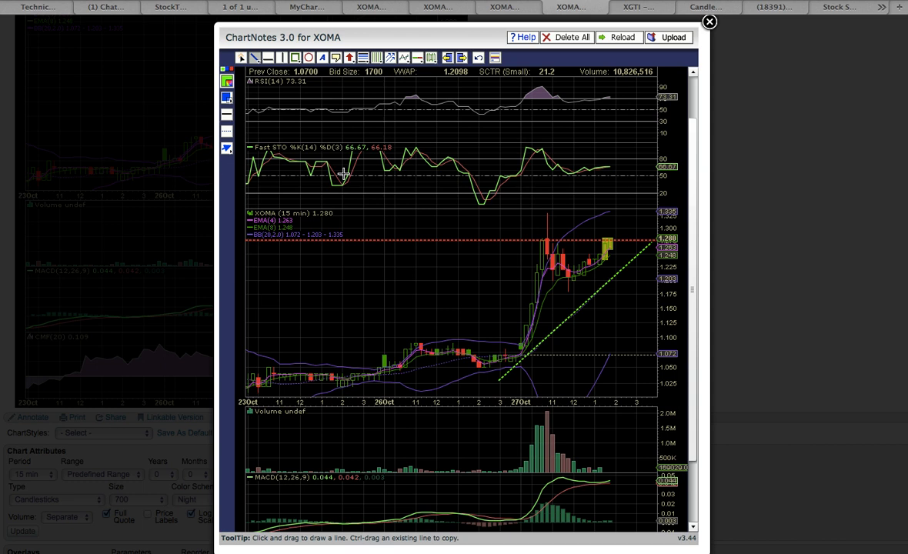
pyautogui.moveTo(546, 429); pyautogui.dragTo(600, 467)
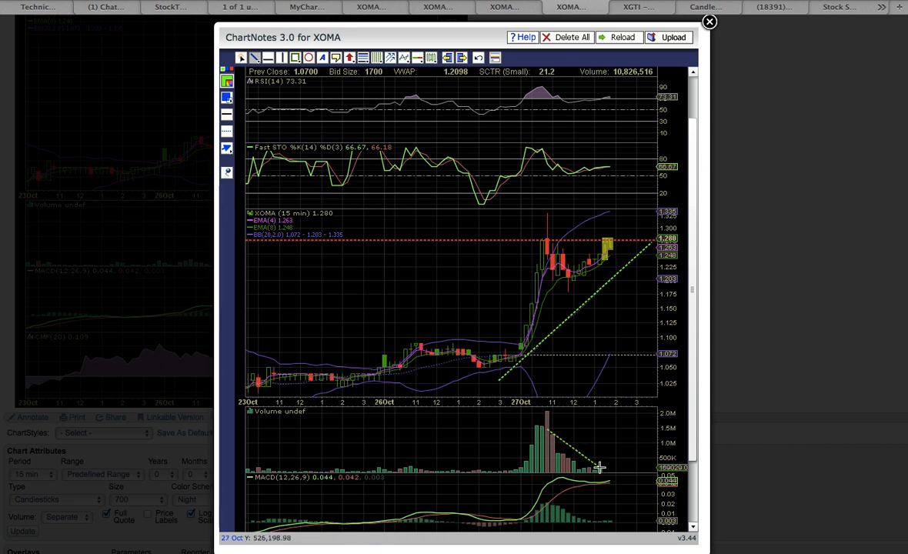
pyautogui.moveTo(519, 472)
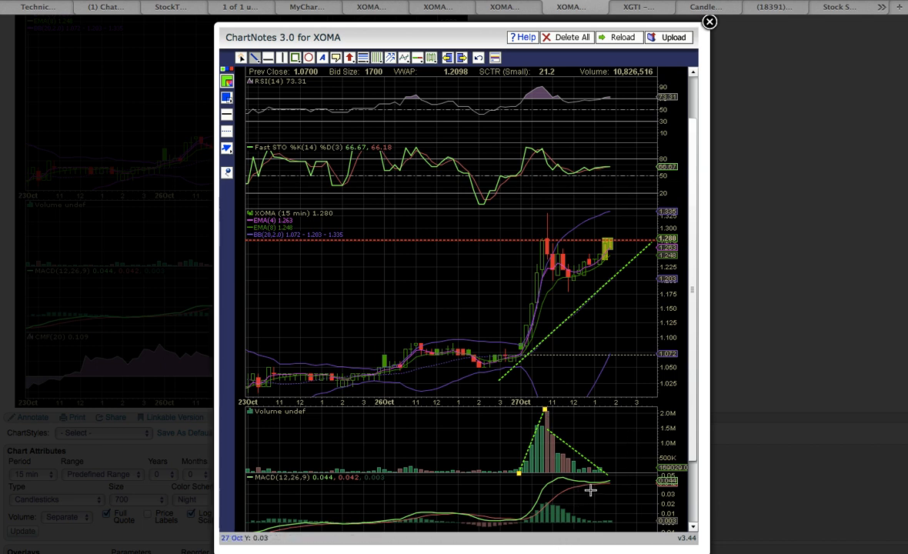
pyautogui.moveTo(605, 486)
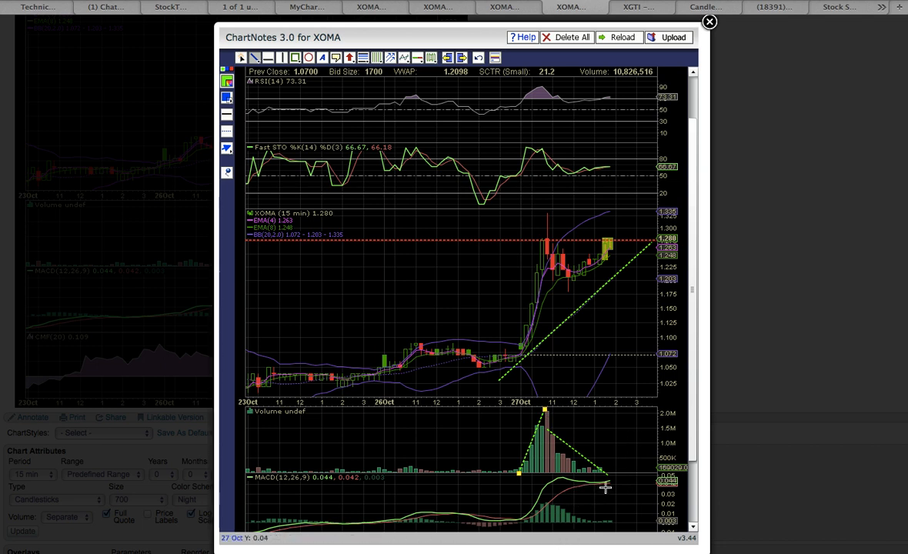
pyautogui.moveTo(622, 470)
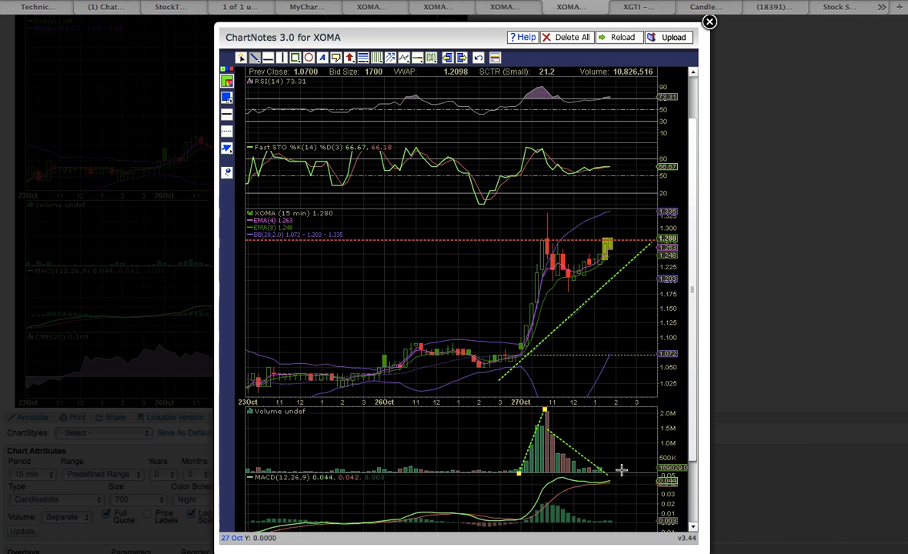
pyautogui.moveTo(642, 464)
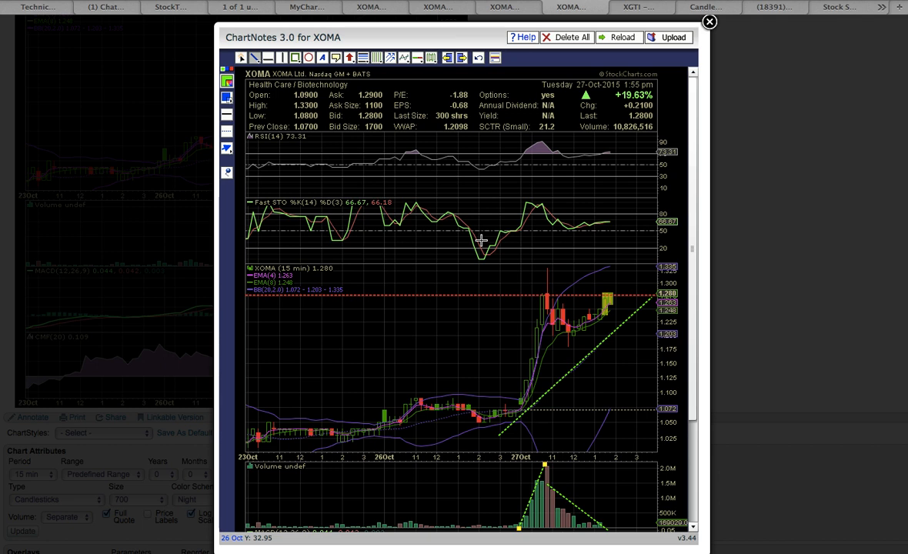
pyautogui.moveTo(408, 320)
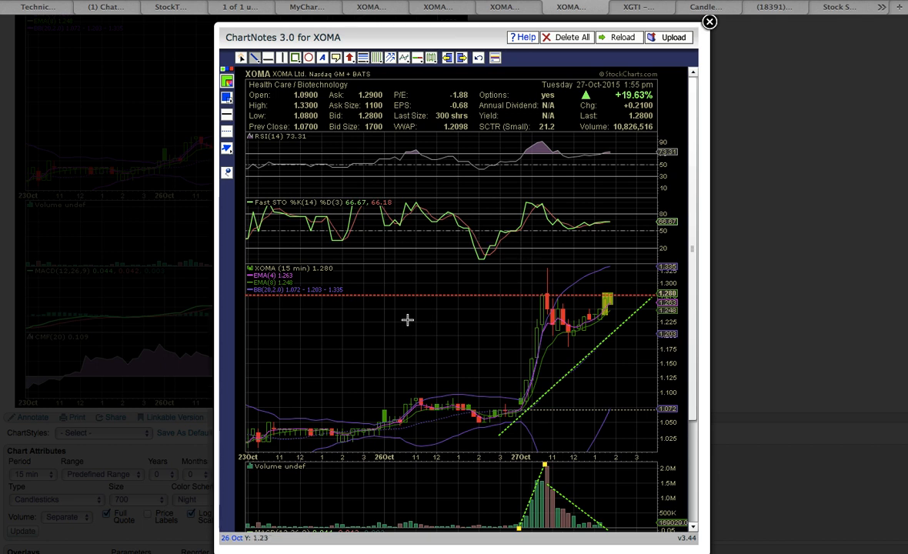